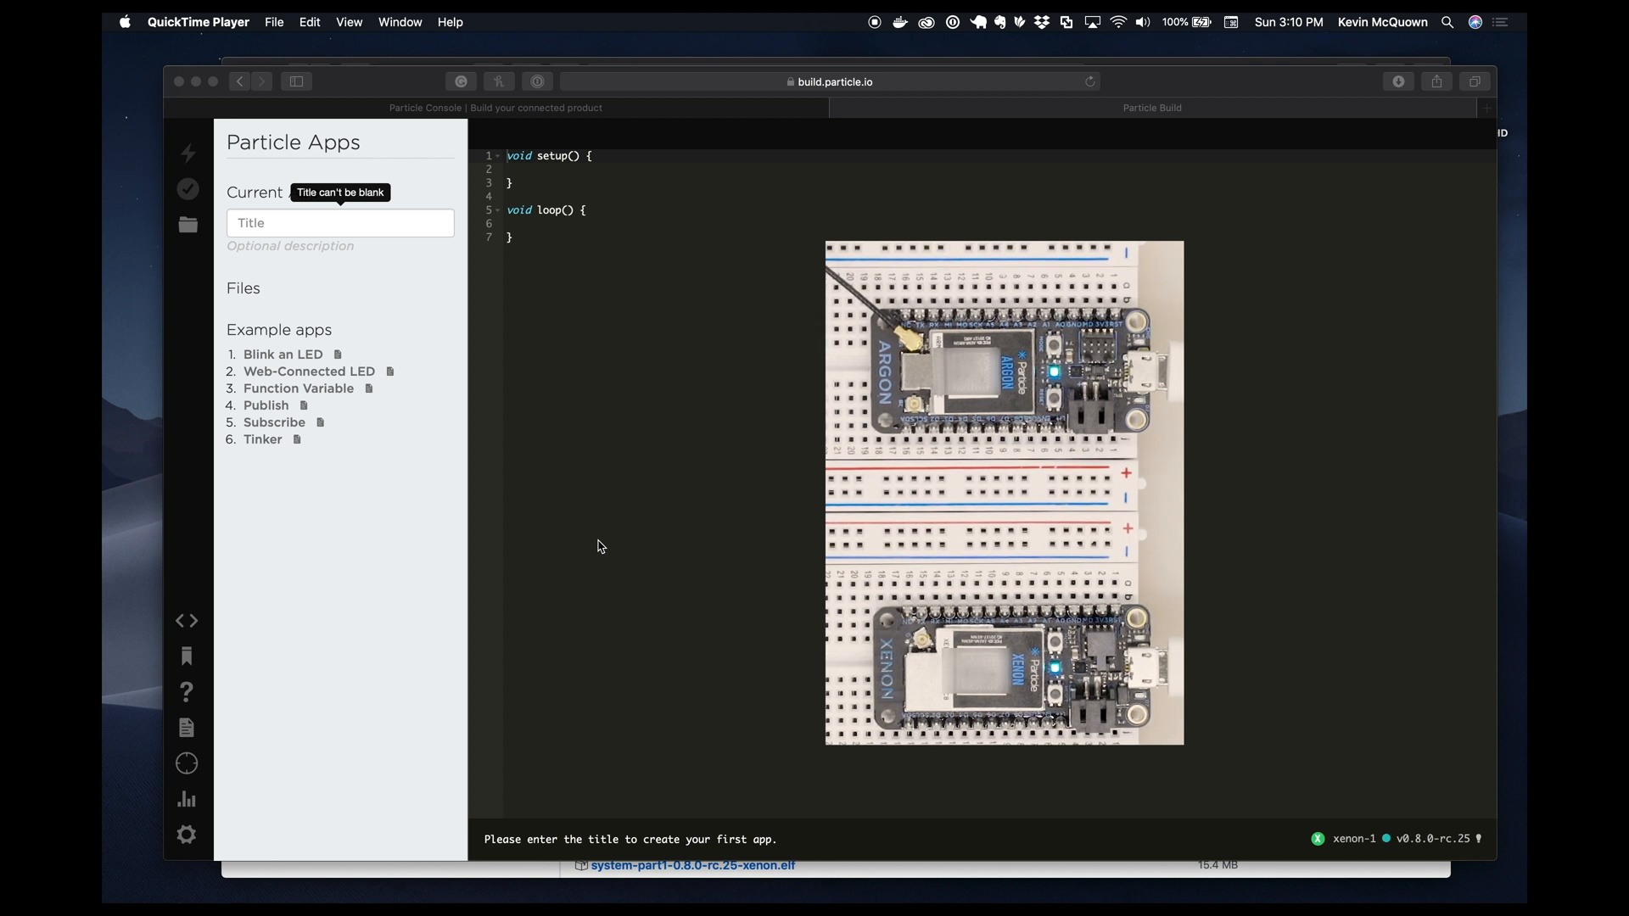
mouse_move(283, 727)
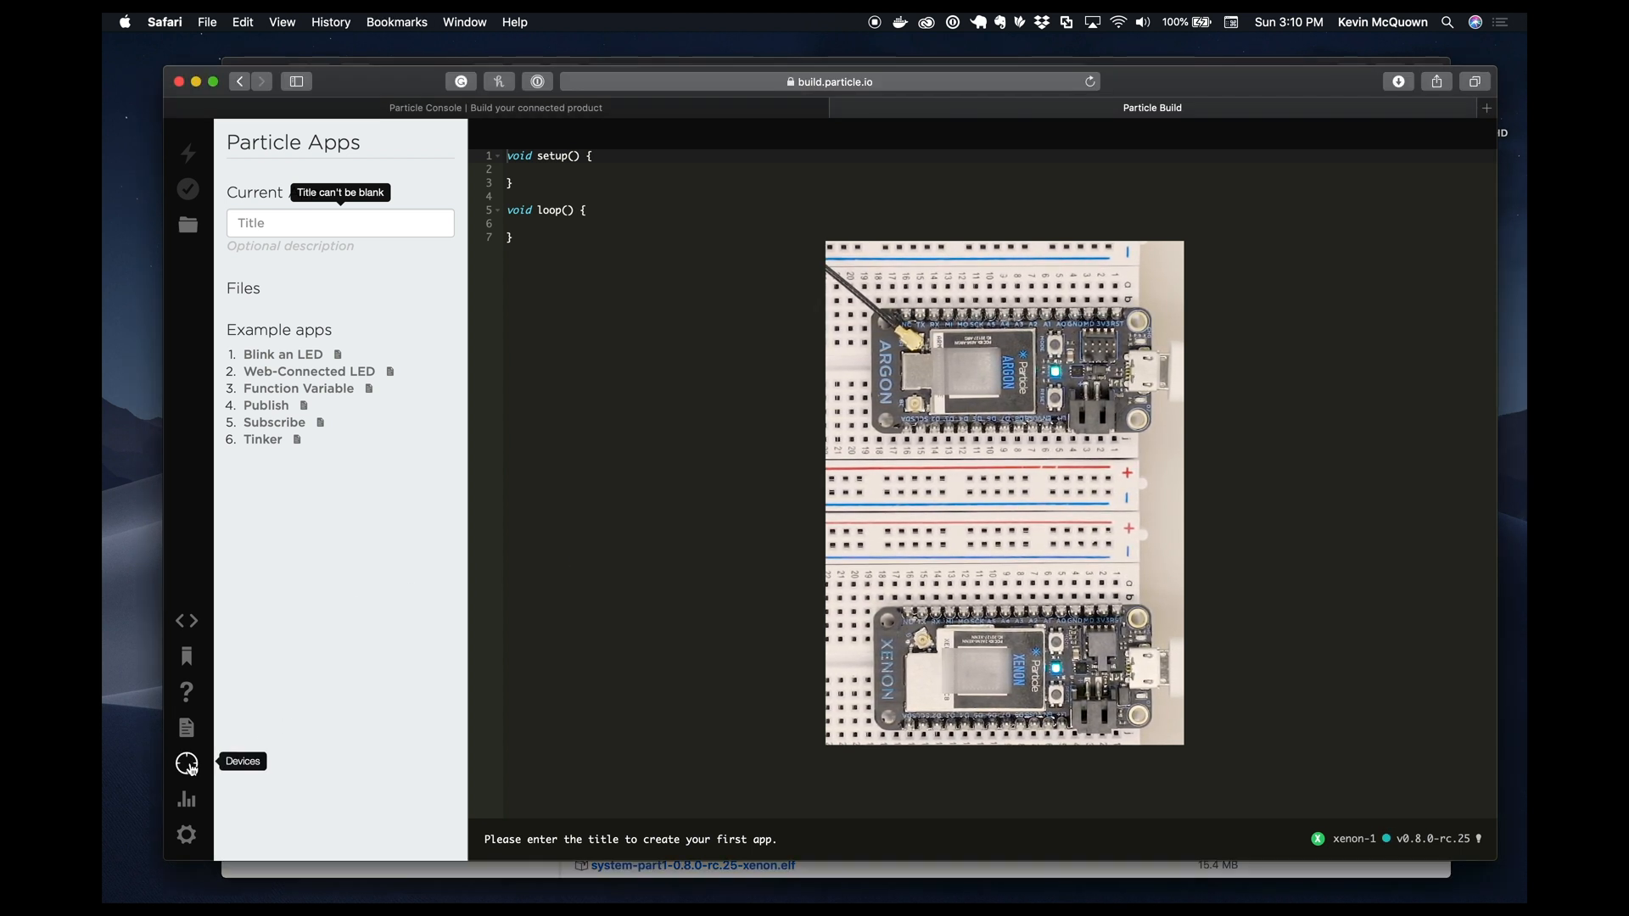
List the account's devices and expand argon-2, running 0.8.0-rc.25 with target 0.8.0-rc.27
left_click(187, 764)
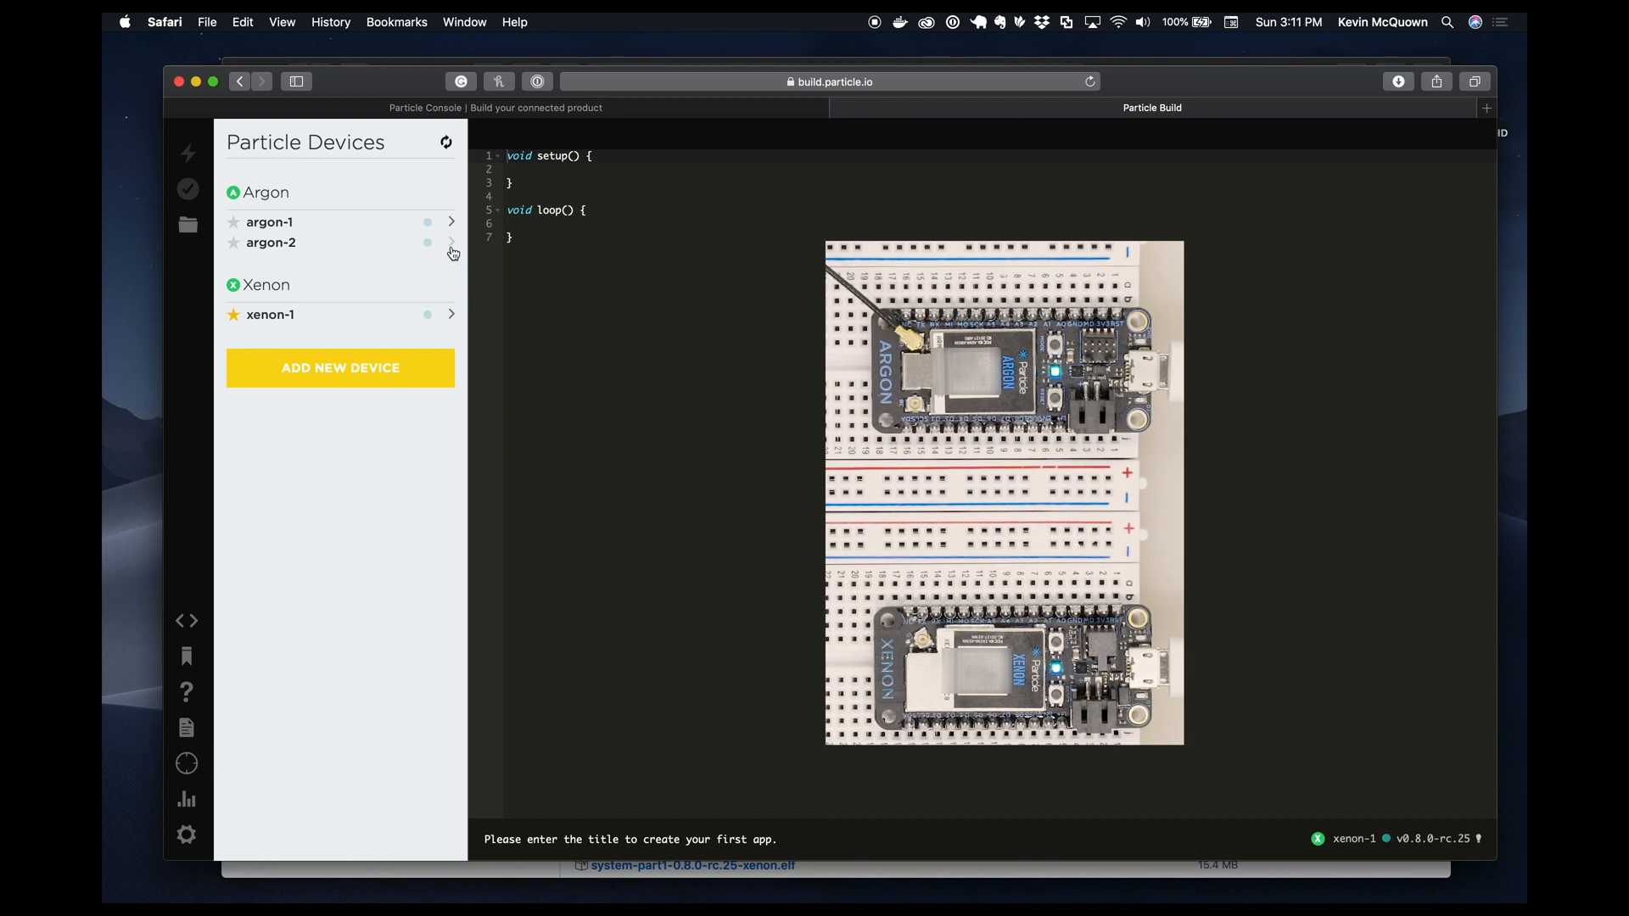
left_click(451, 242)
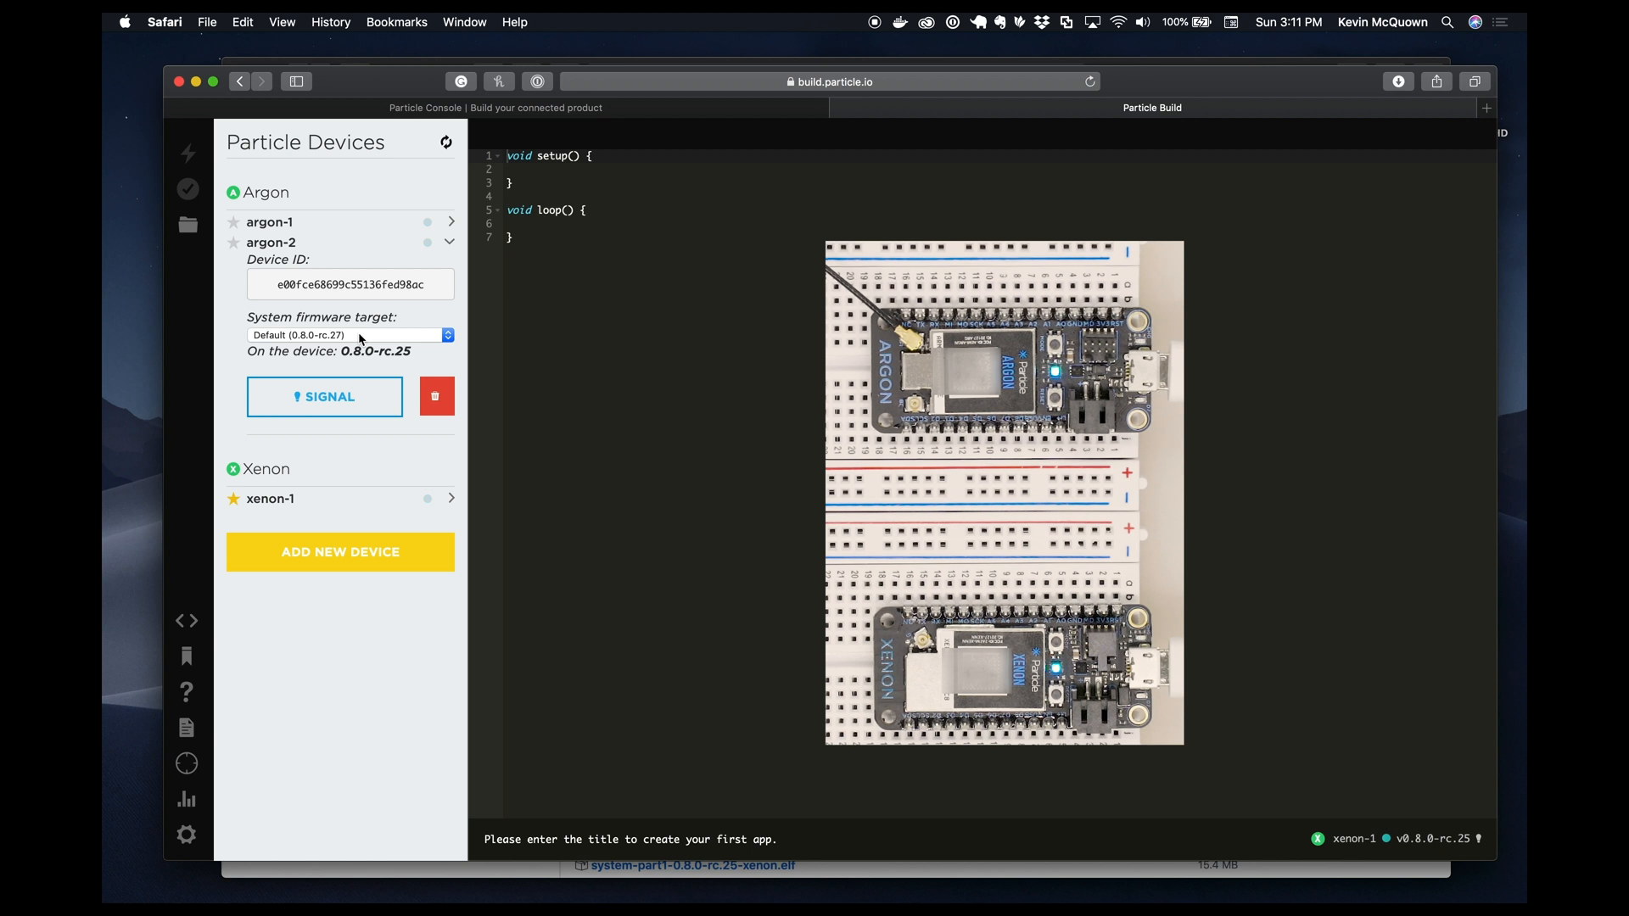
Make argon-2 blink its LED to identify it, then stop signaling
left_click(324, 397)
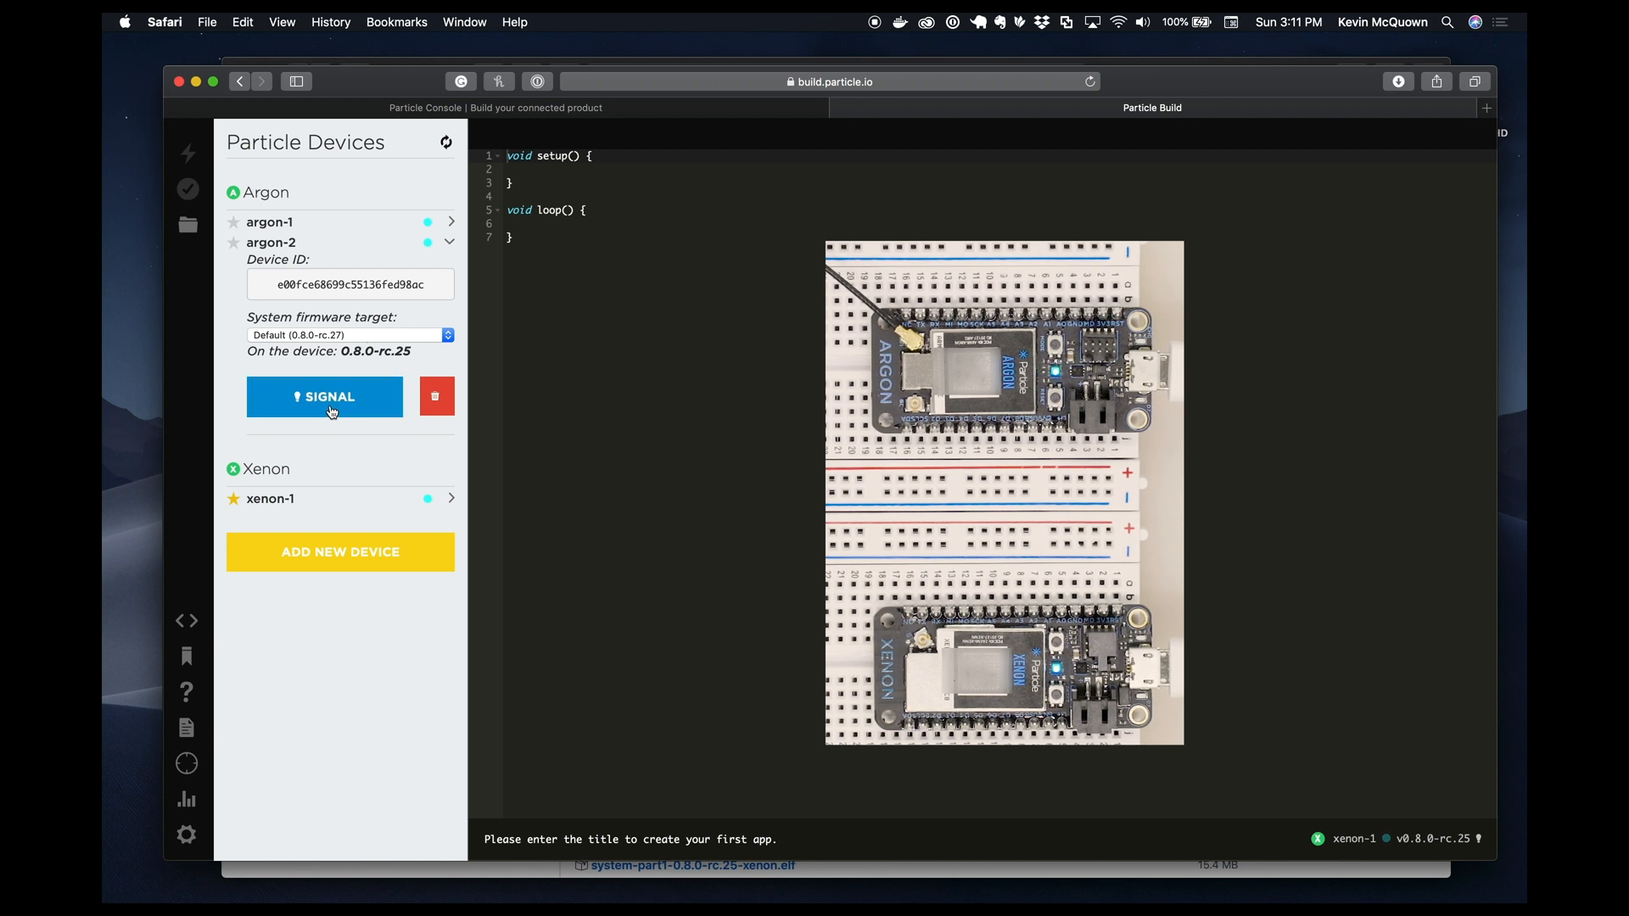
left_click(324, 397)
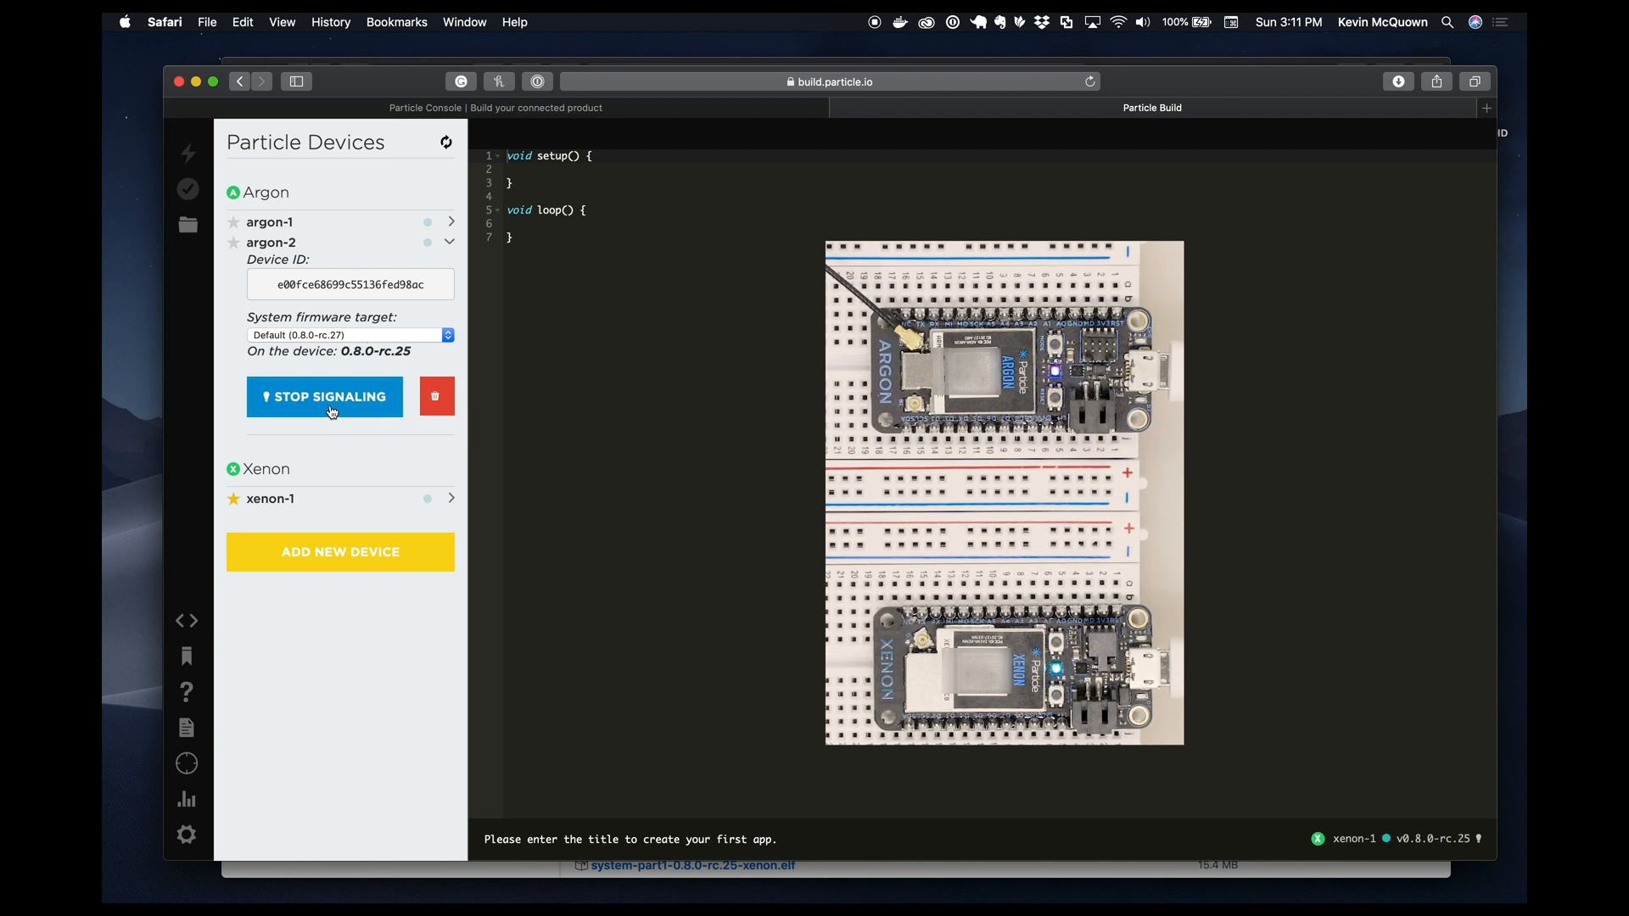
left_click(324, 397)
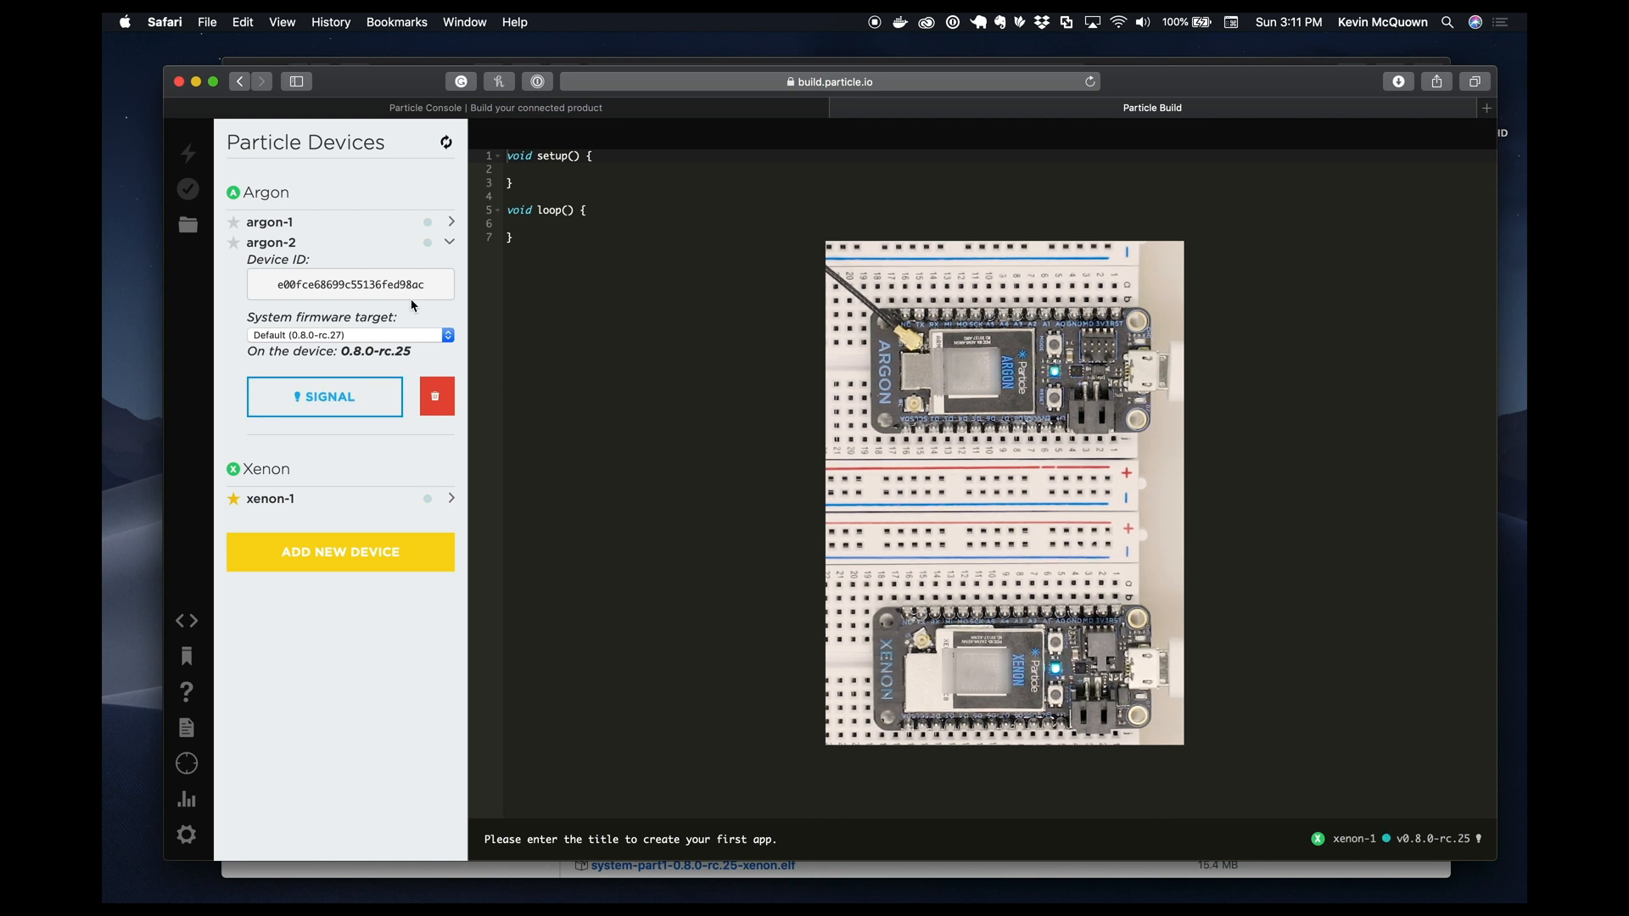
Add the Tinker example app, show tinker.ino, and star argon-2 as the flash target
left_click(449, 242)
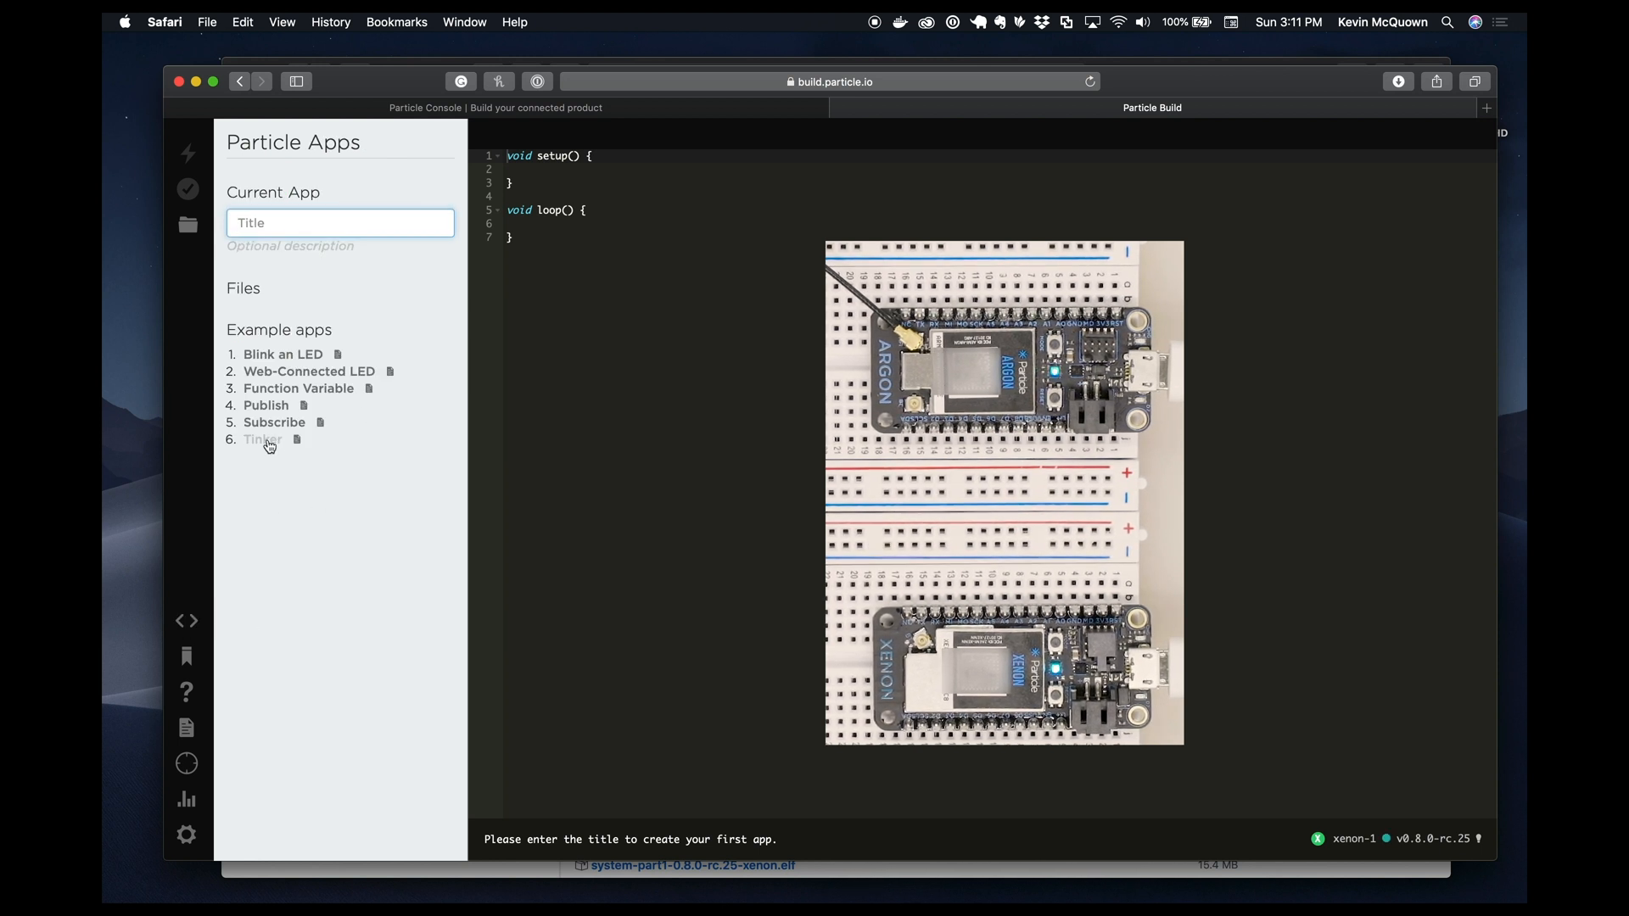
left_click(263, 439)
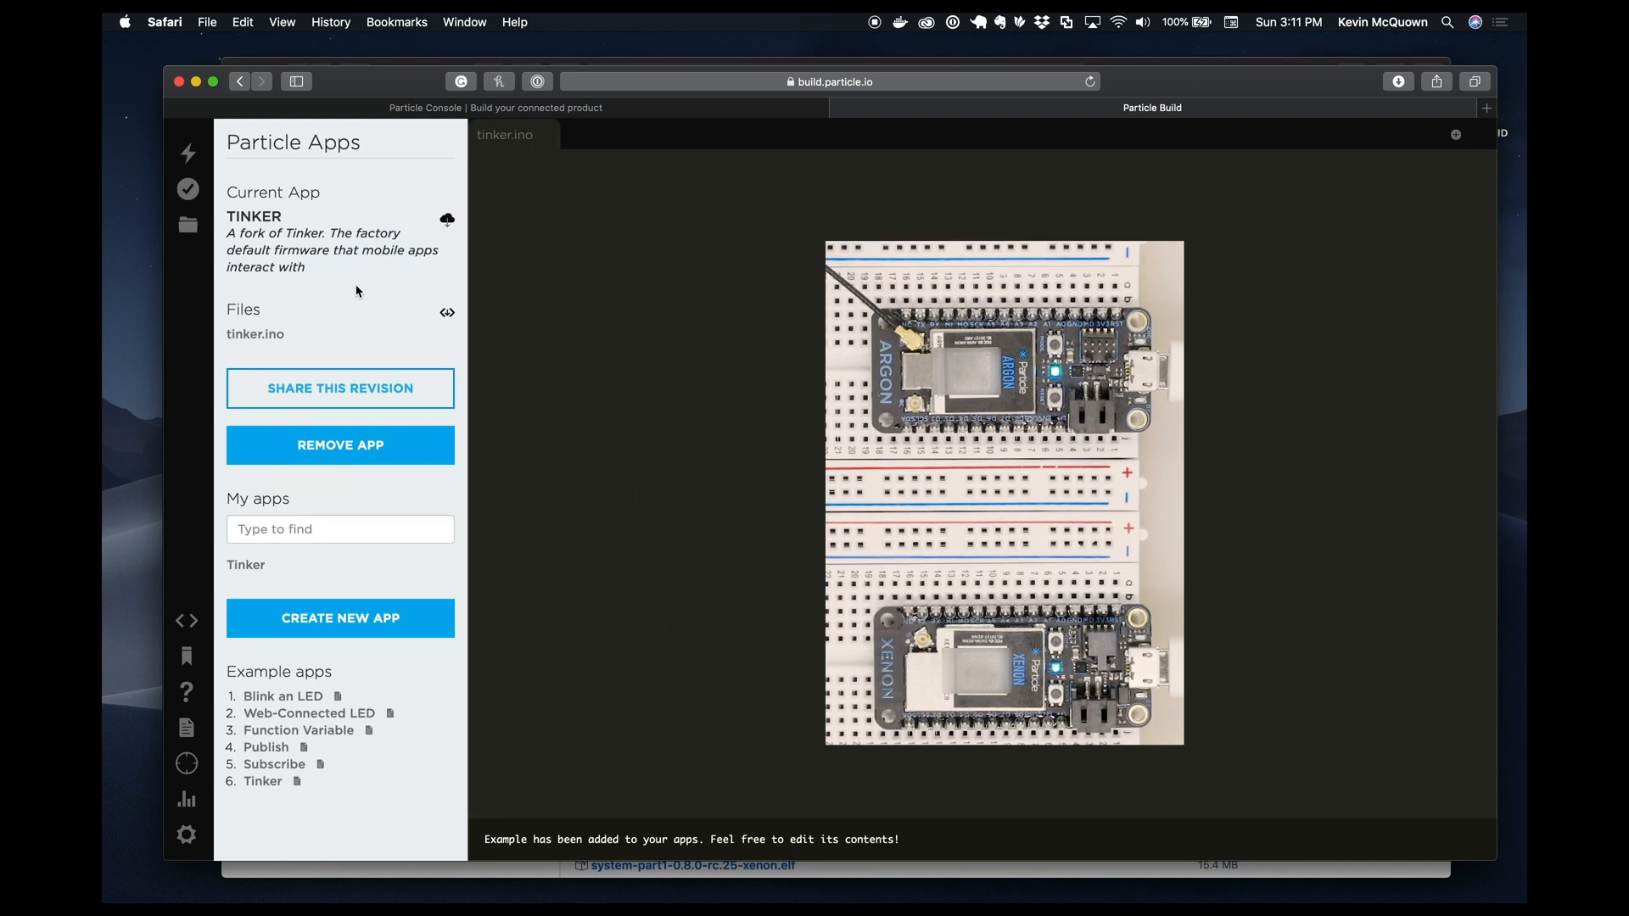
left_click(255, 333)
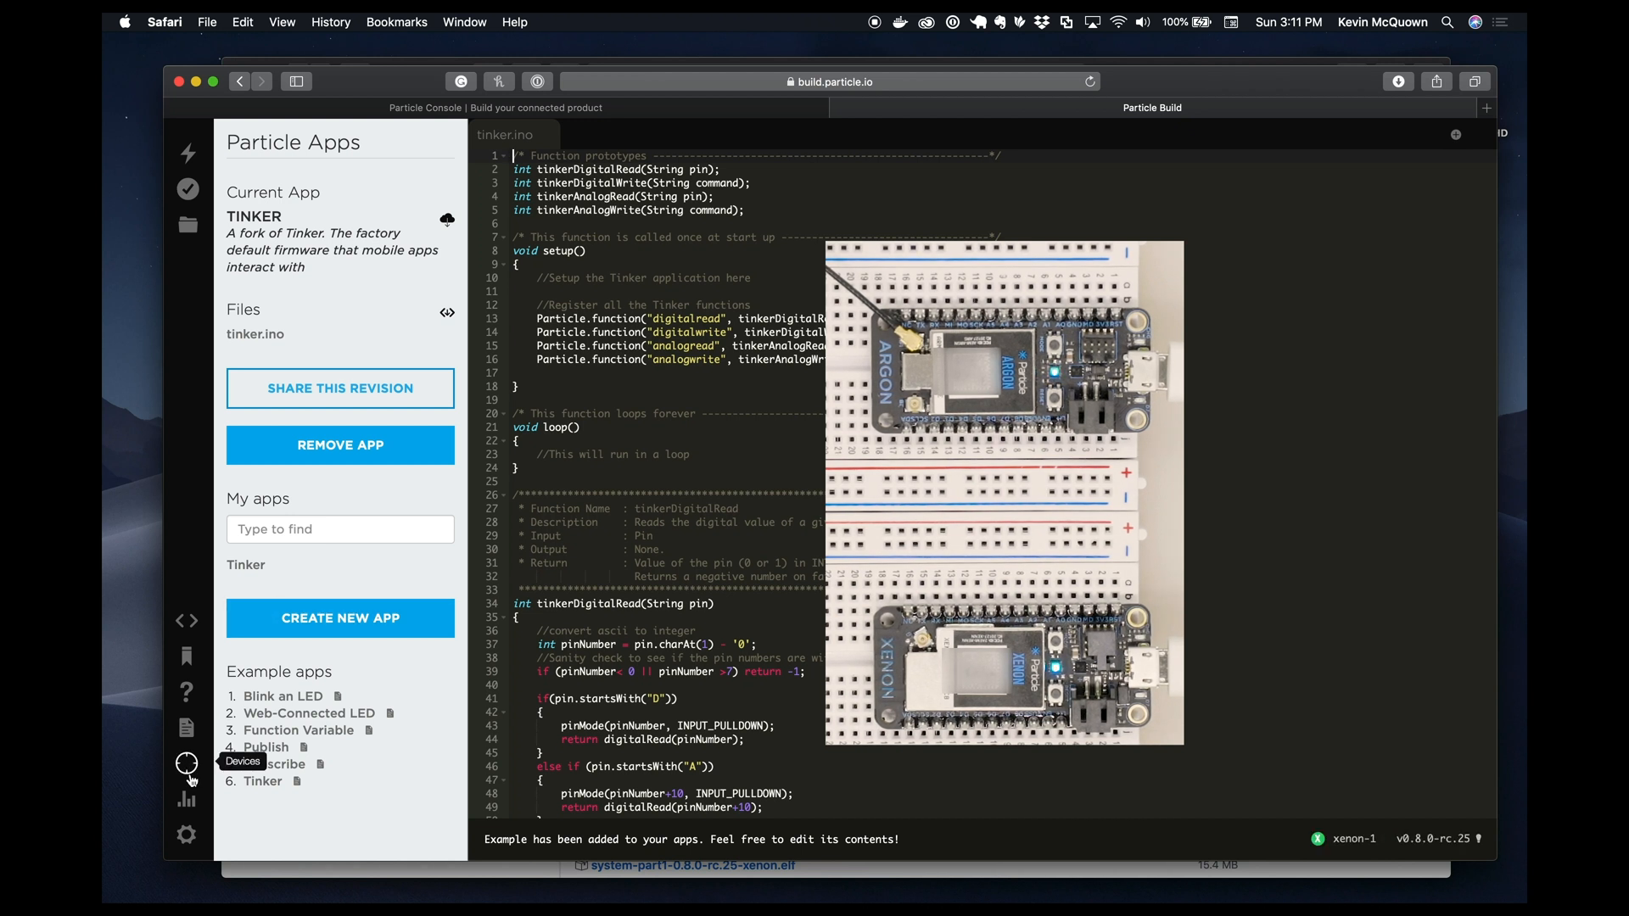
left_click(187, 763)
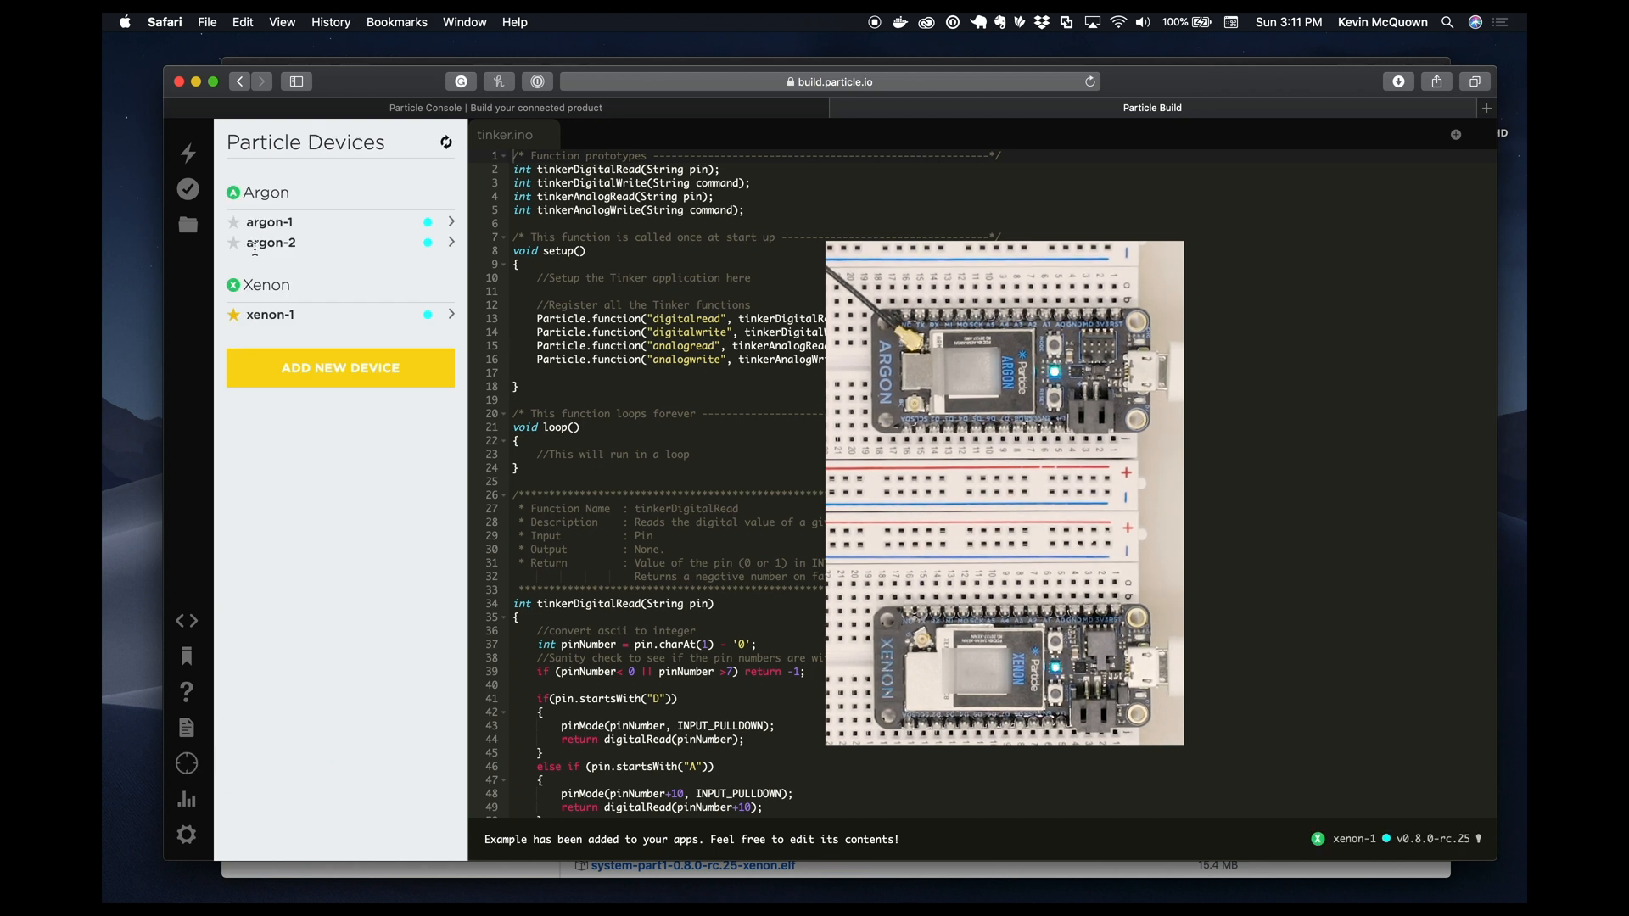
mouse_move(232, 248)
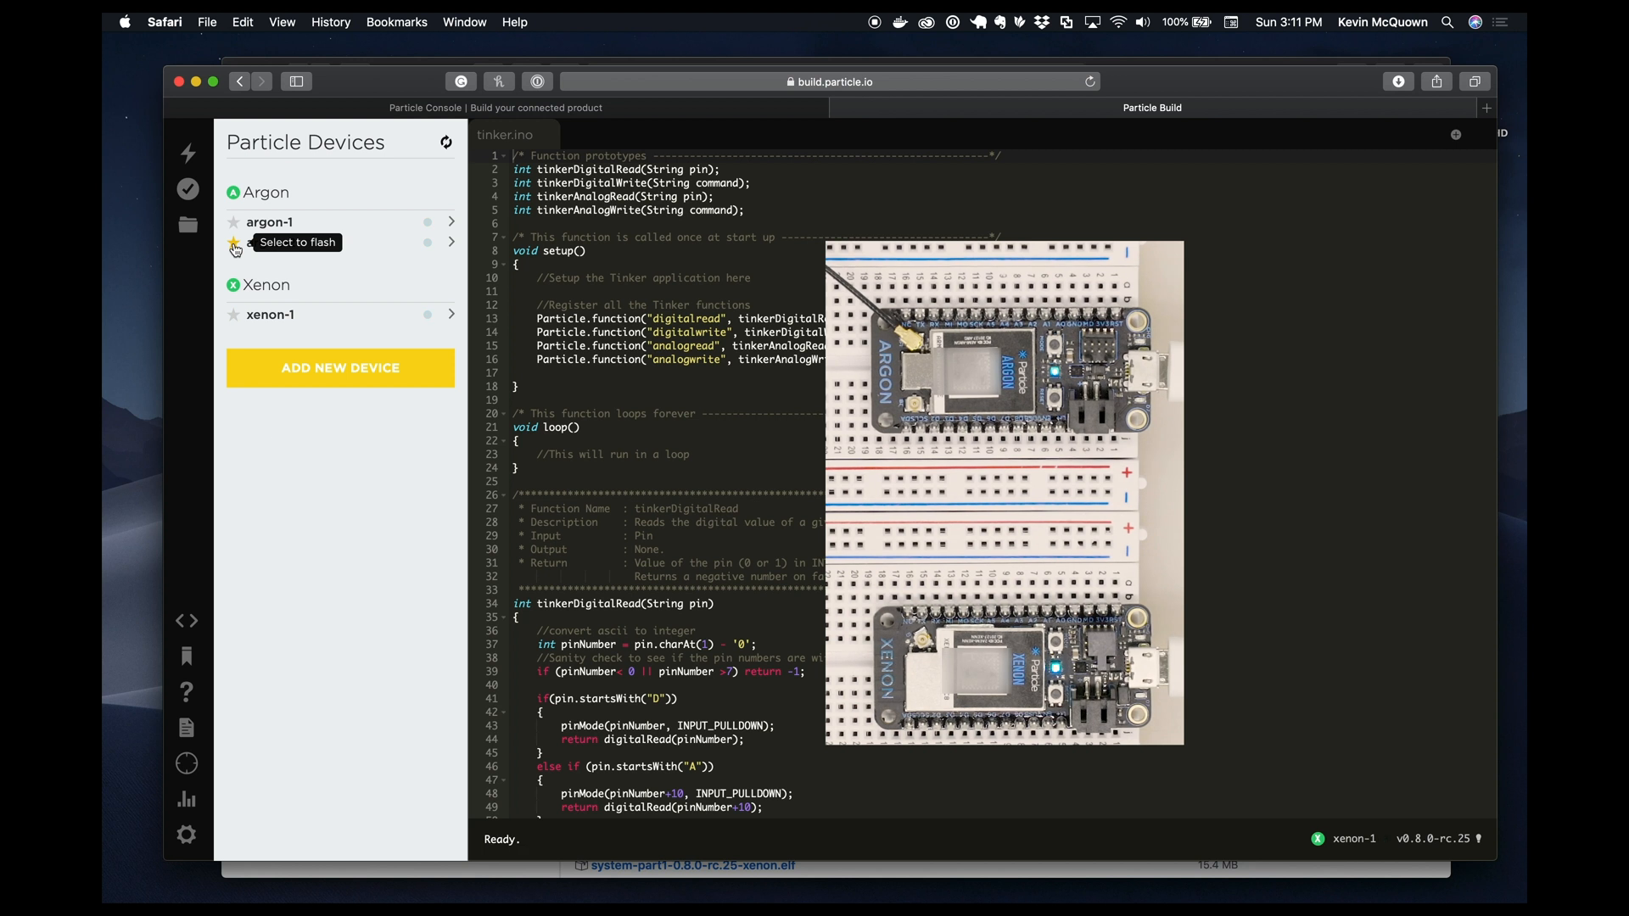
left_click(234, 242)
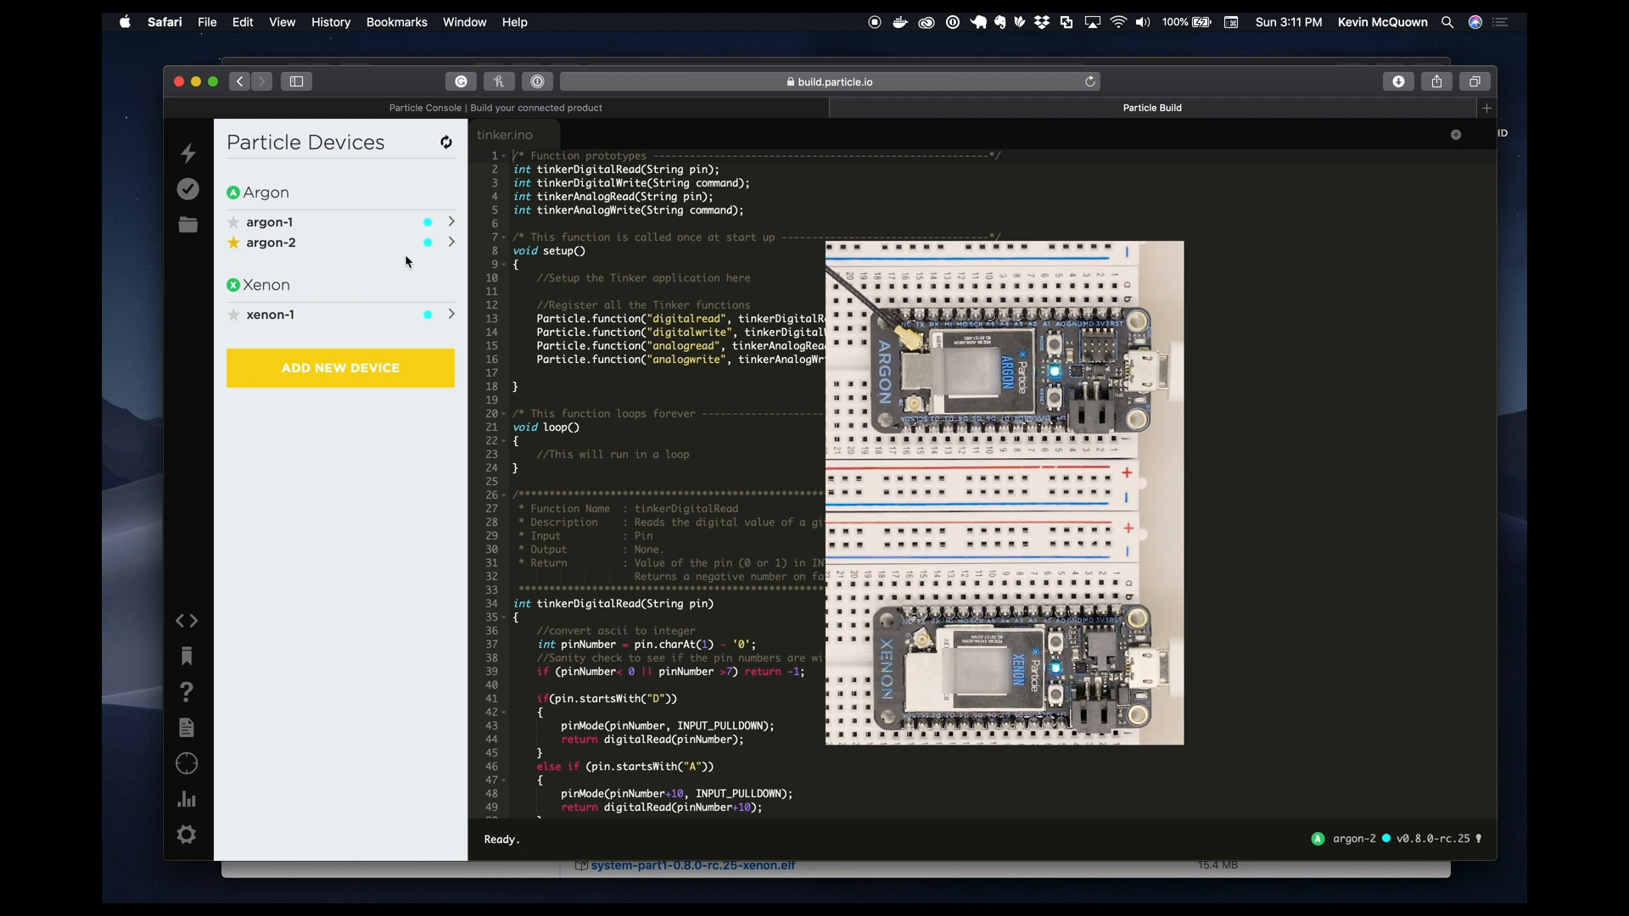
mouse_move(189, 152)
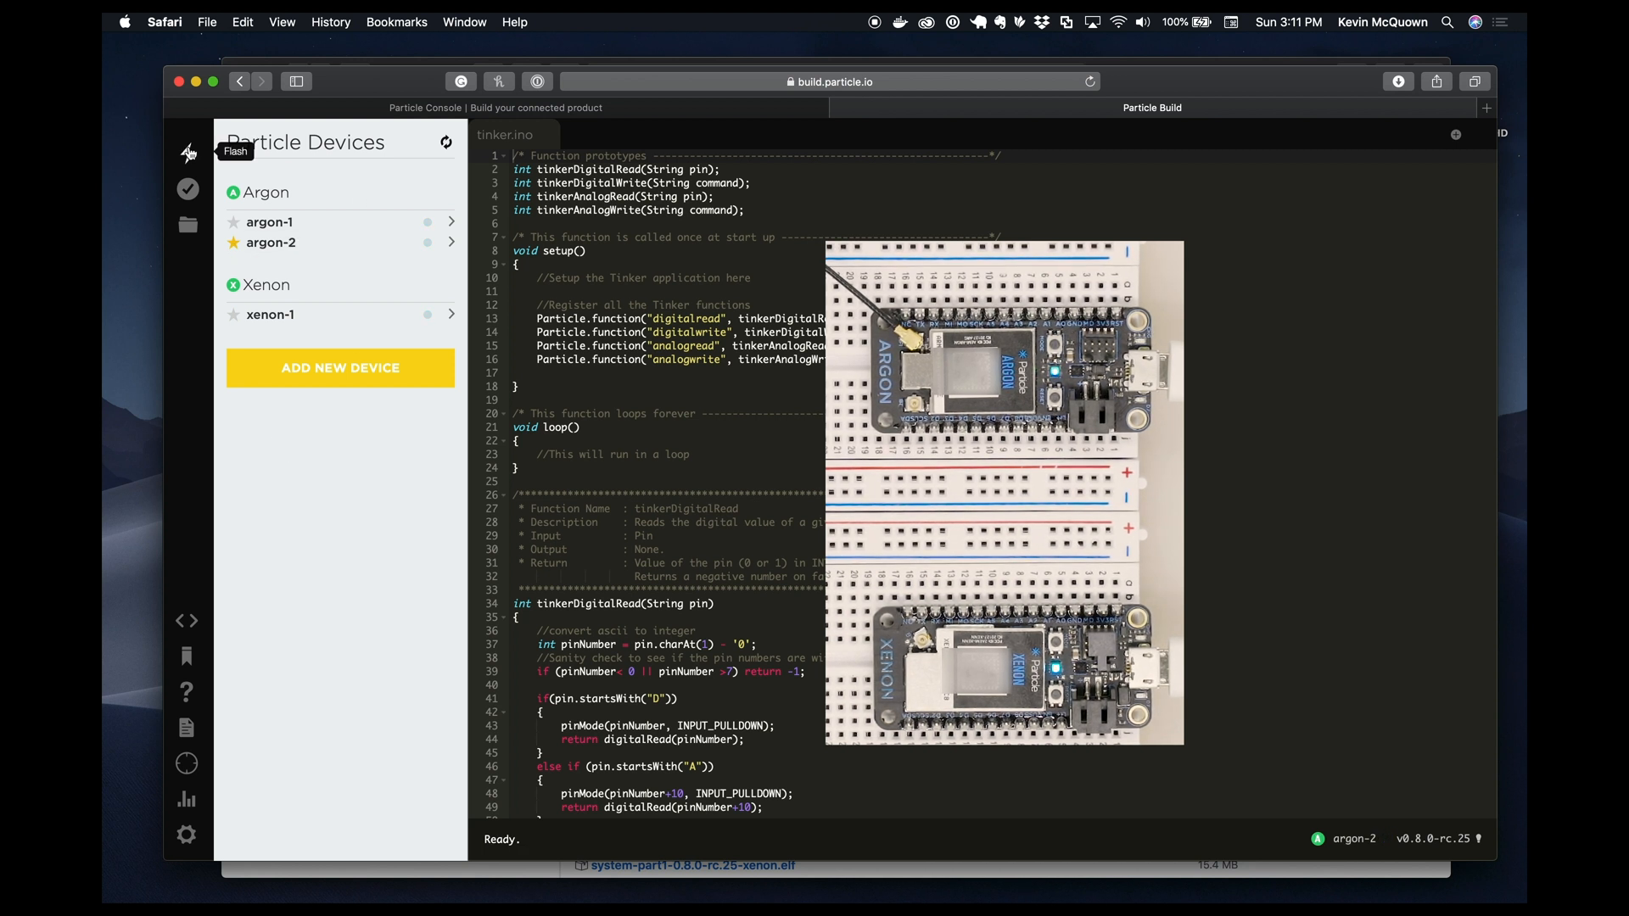
Flash tinker.ino to argon-2 and wait until it reports the flash as unsuccessful
left_click(188, 153)
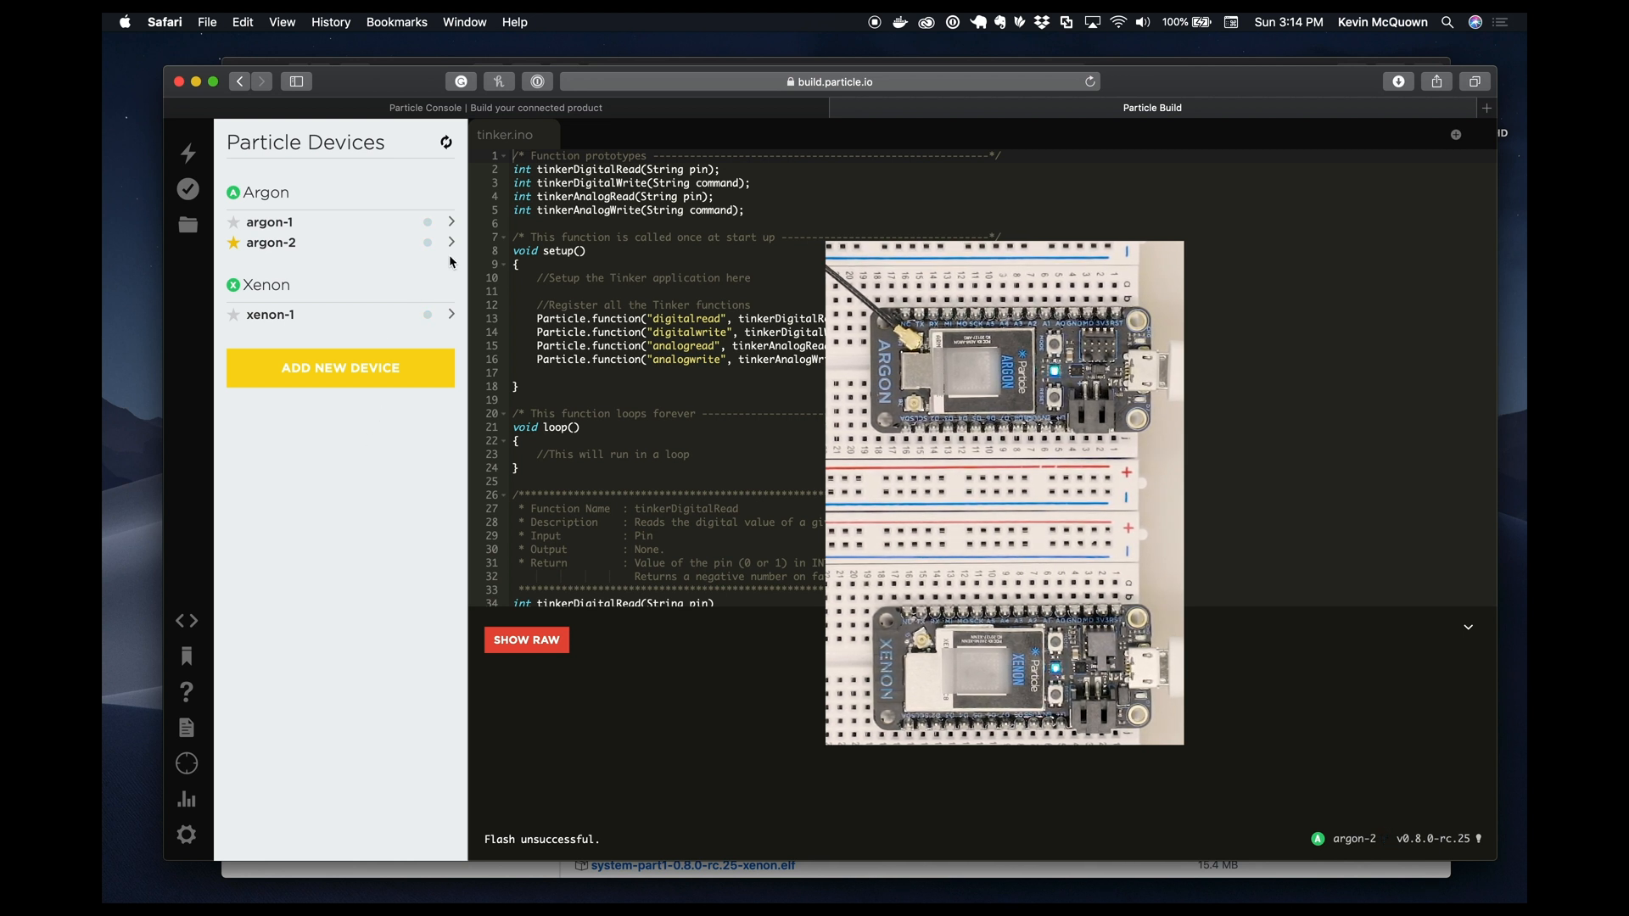
mouse_move(445, 143)
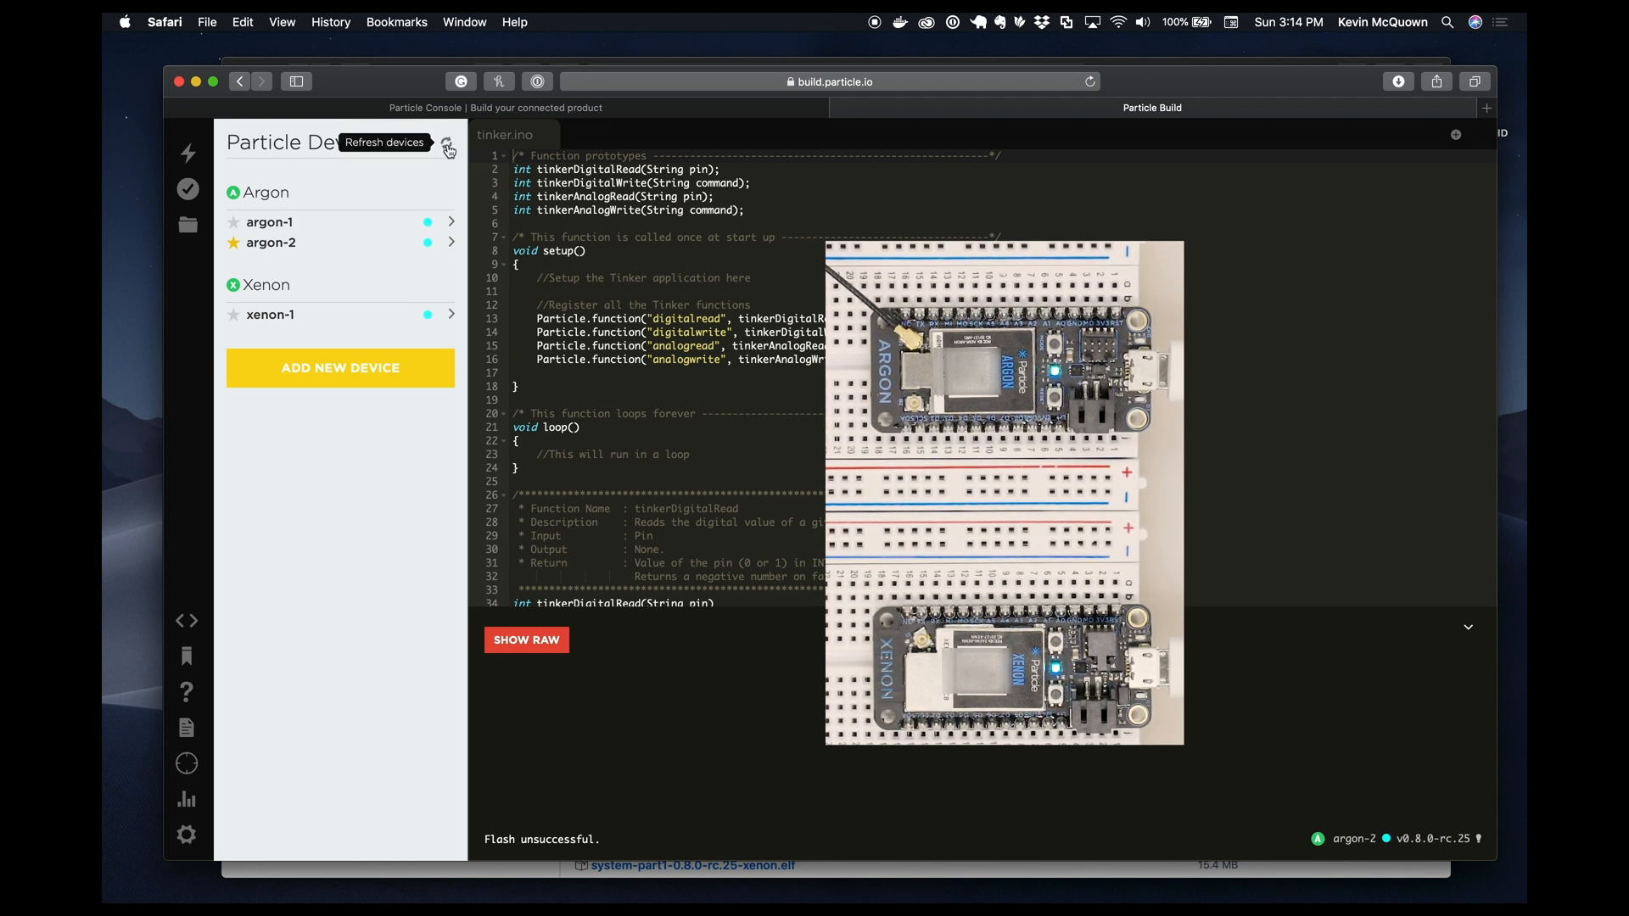
Refresh devices to confirm argon-2 on 0.8.0-rc.27, signal it, and expand xenon-1
left_click(450, 242)
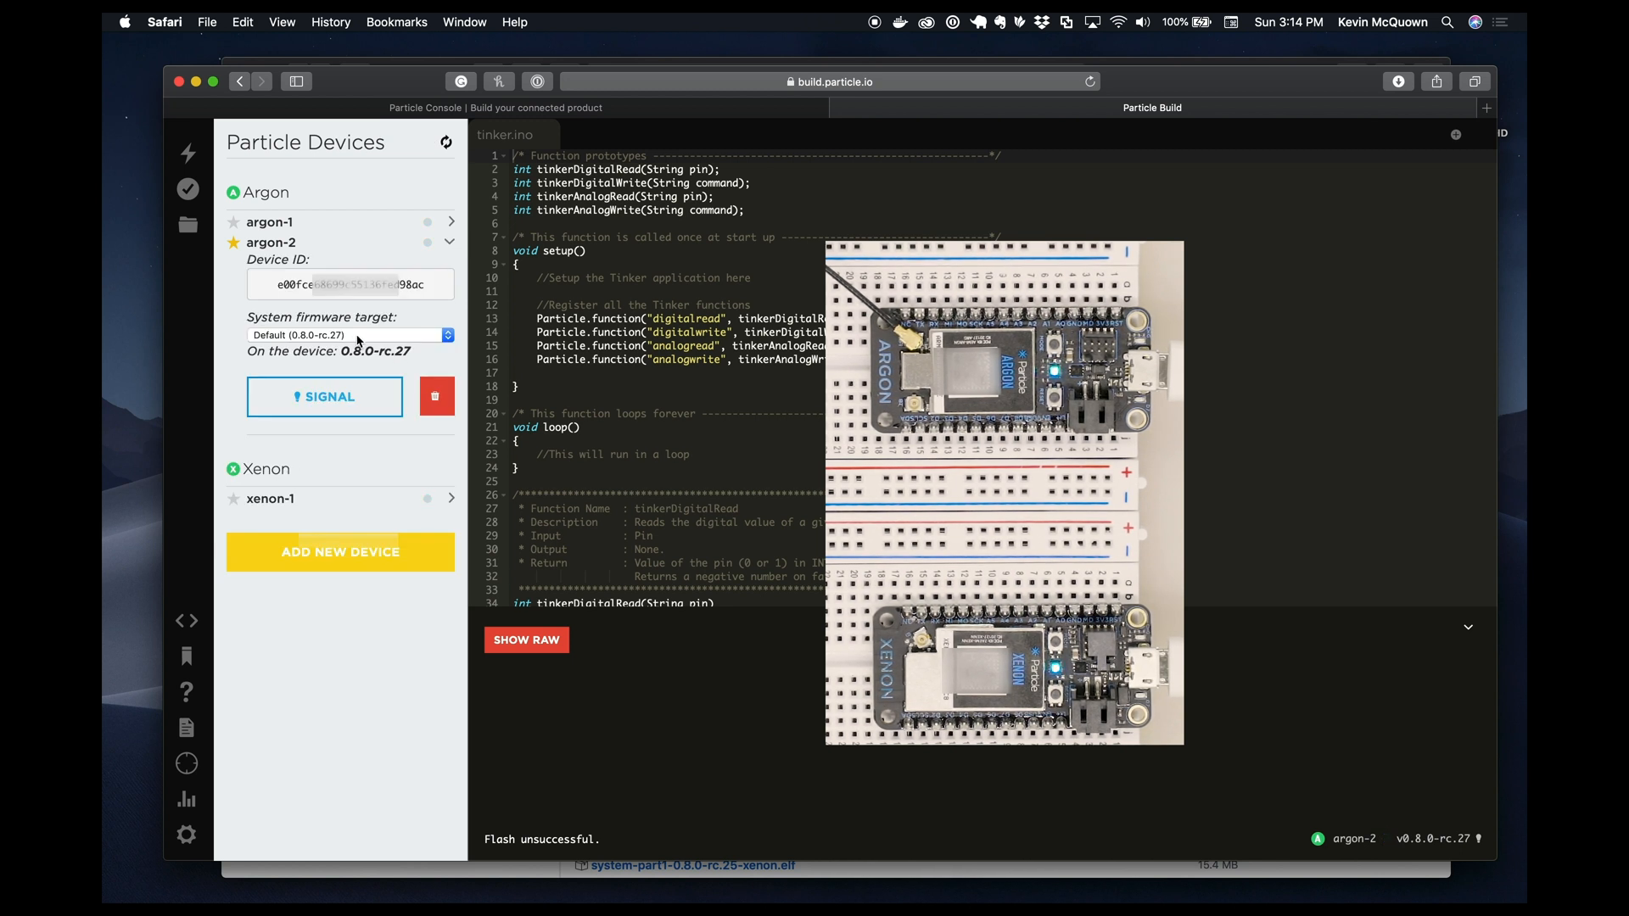
left_click(325, 398)
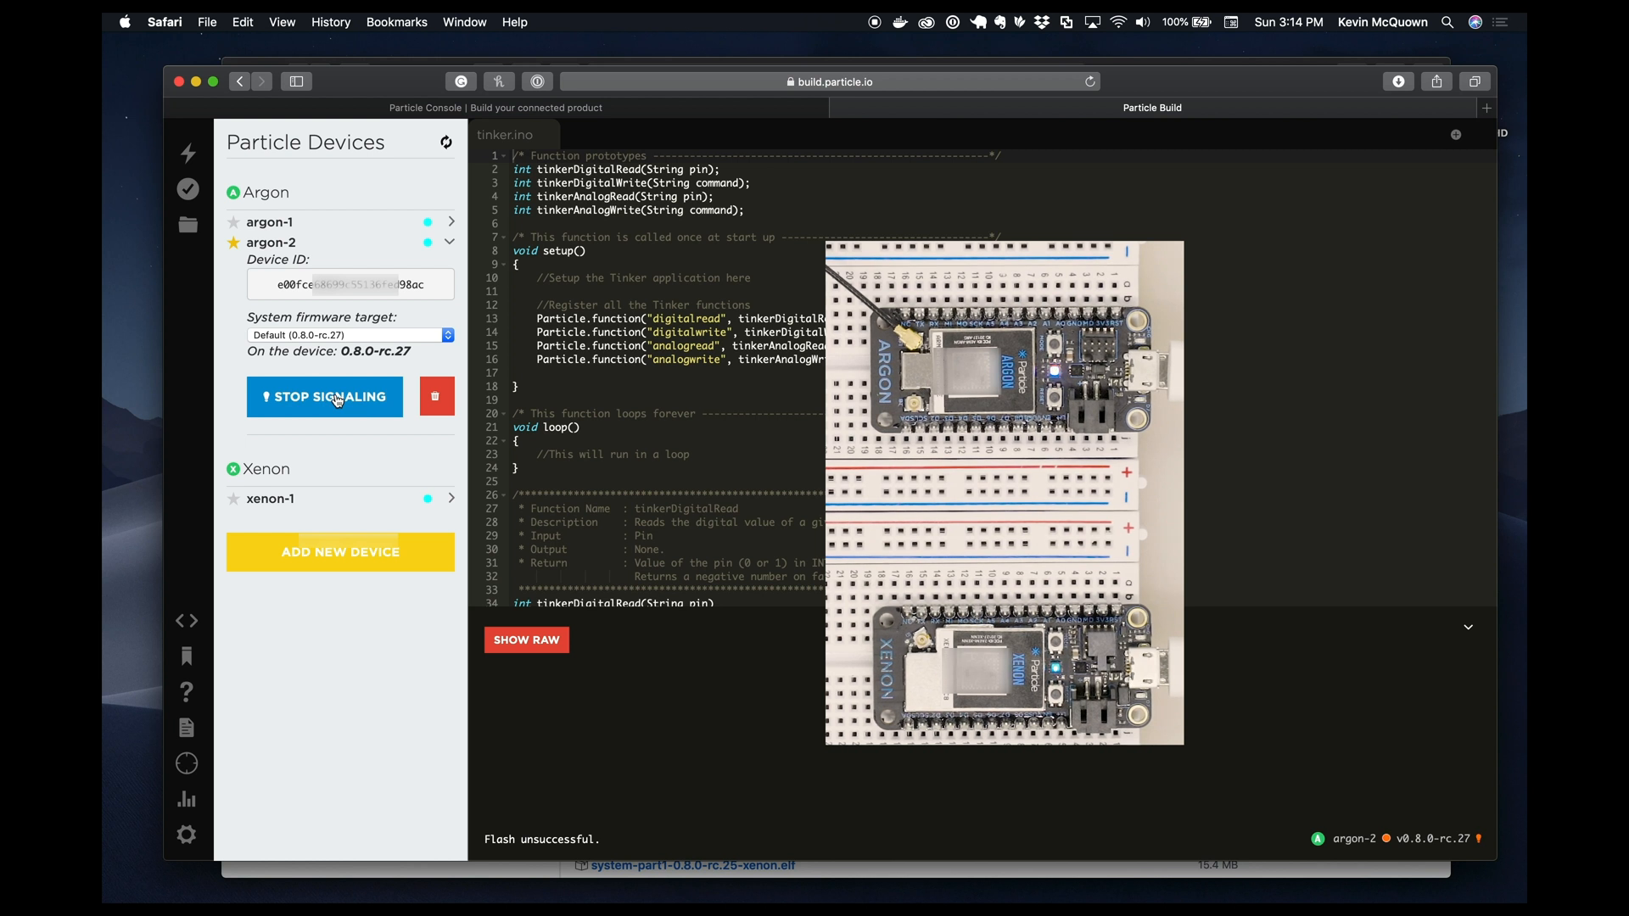
left_click(323, 397)
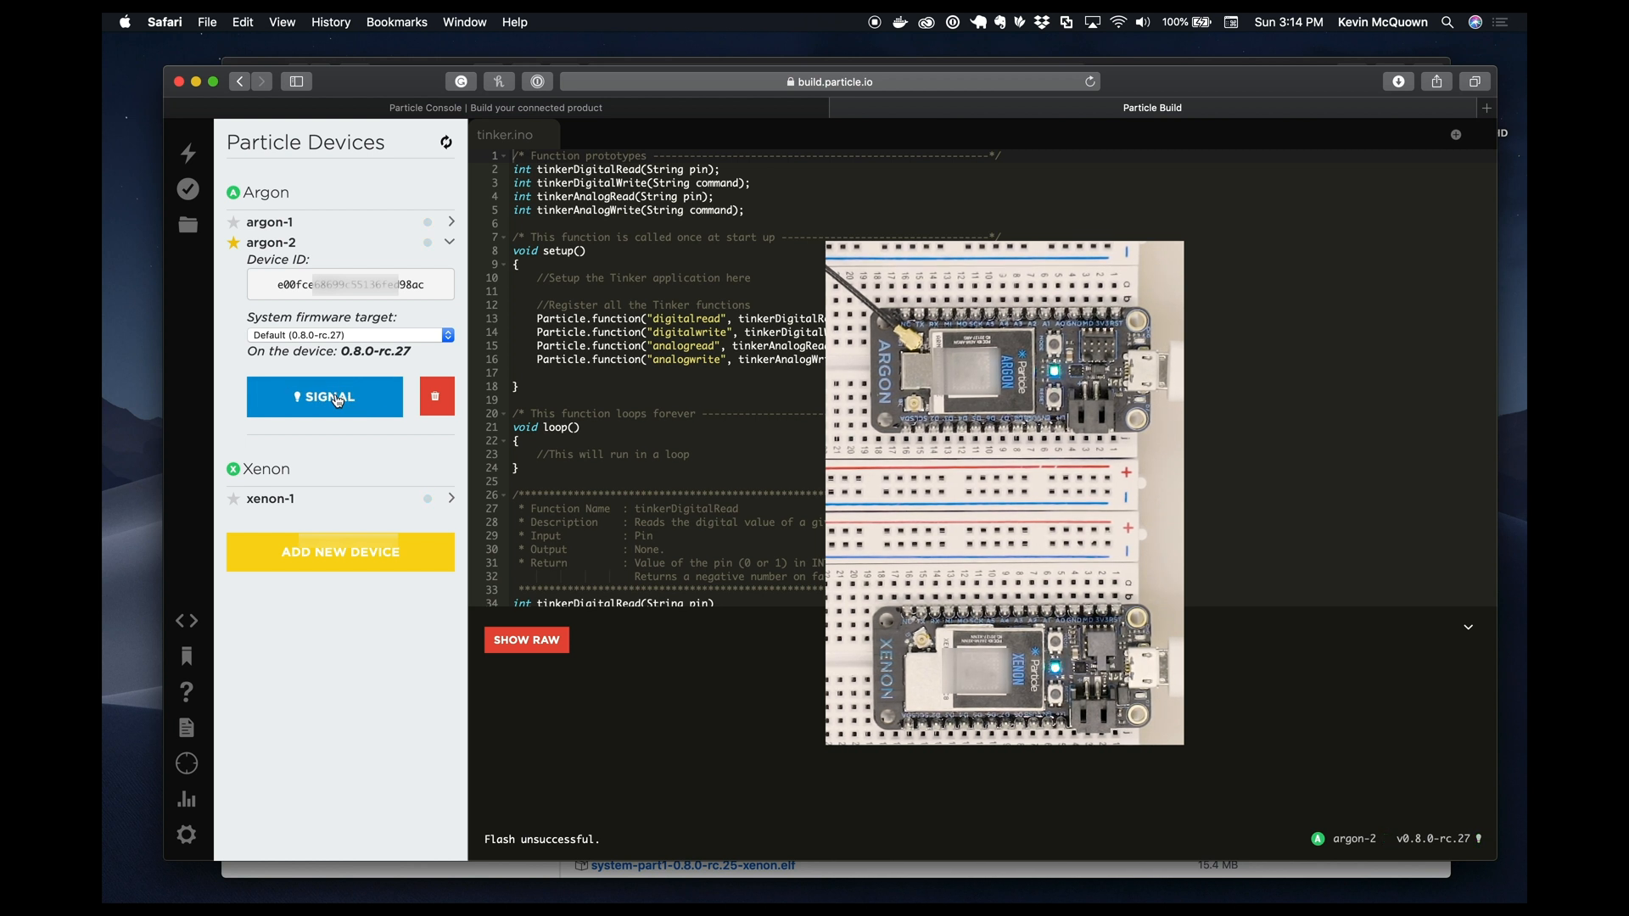
left_click(325, 397)
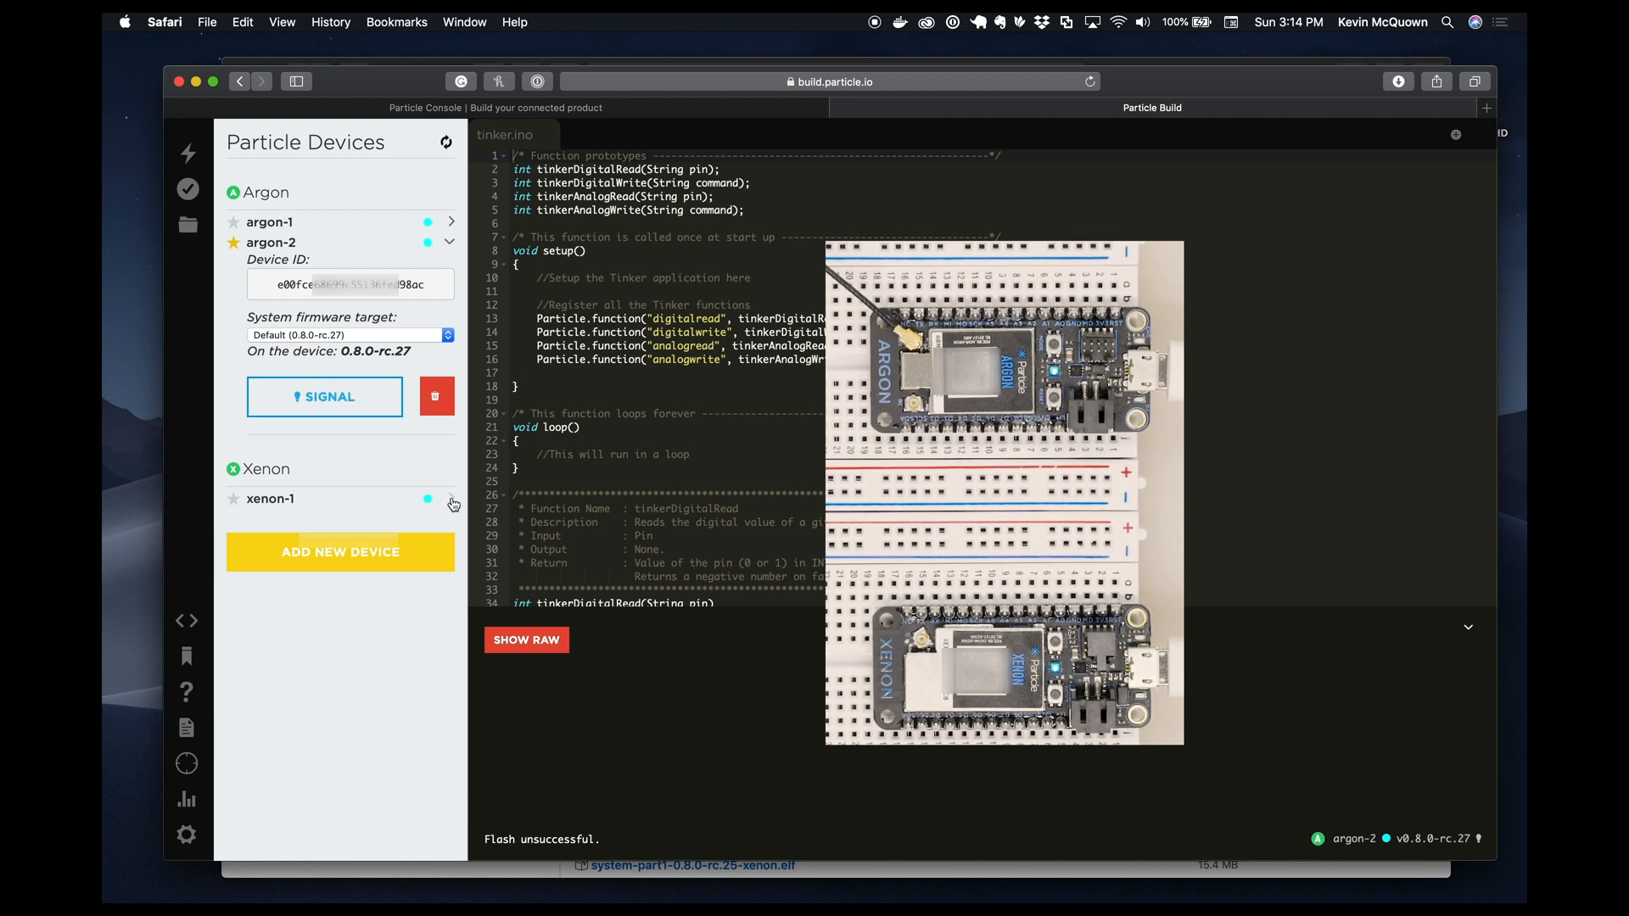
left_click(451, 503)
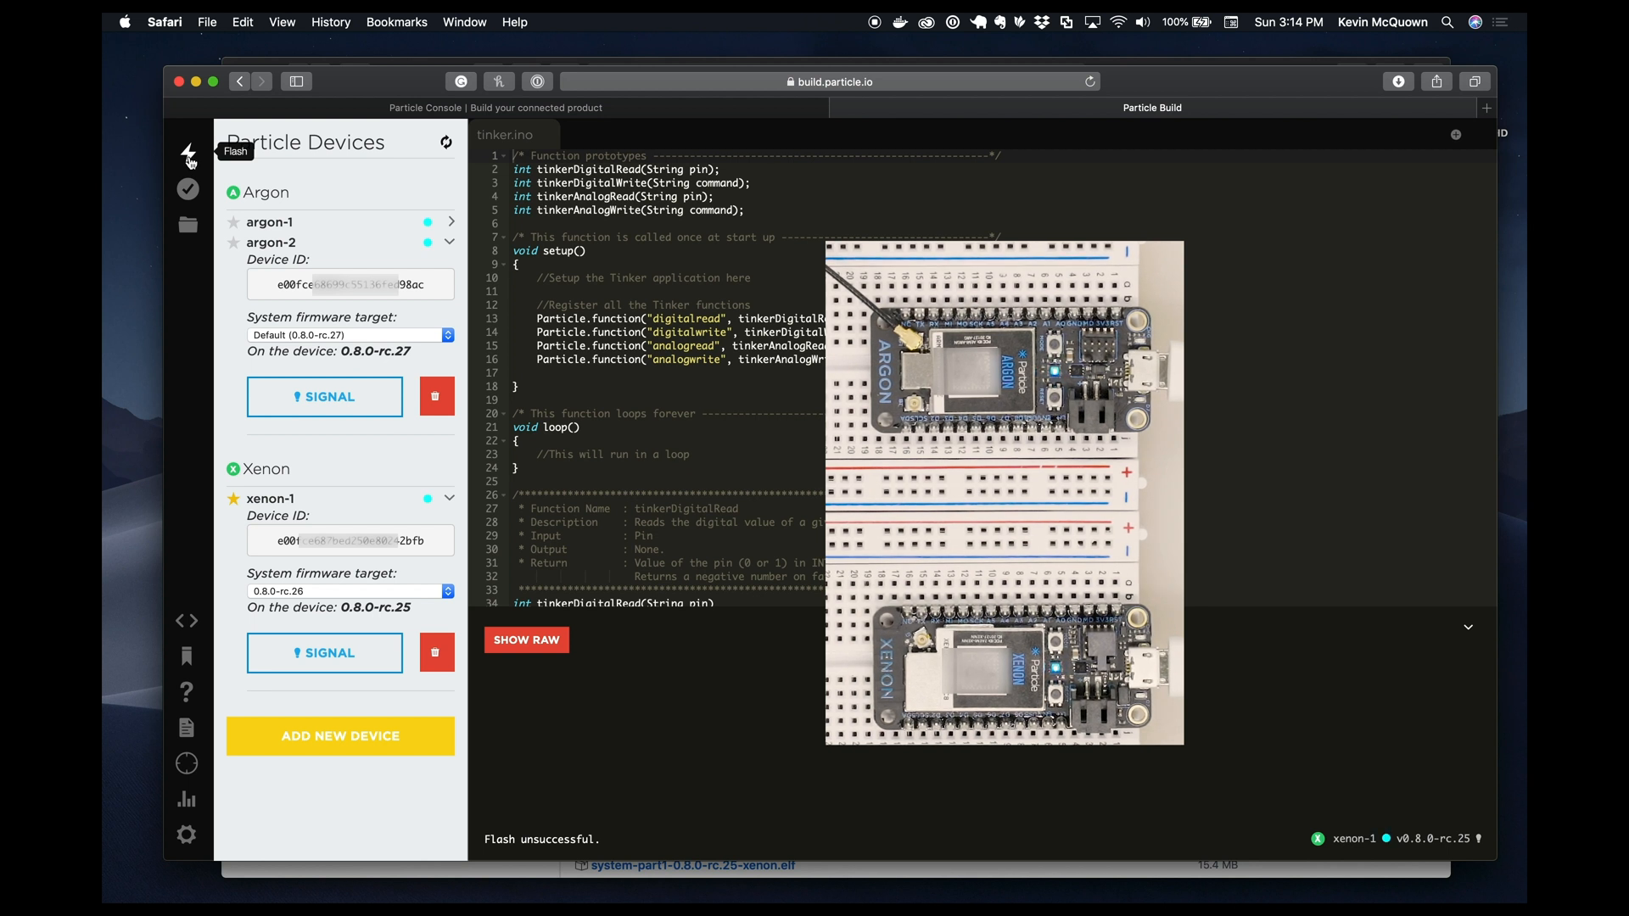
mouse_move(231, 504)
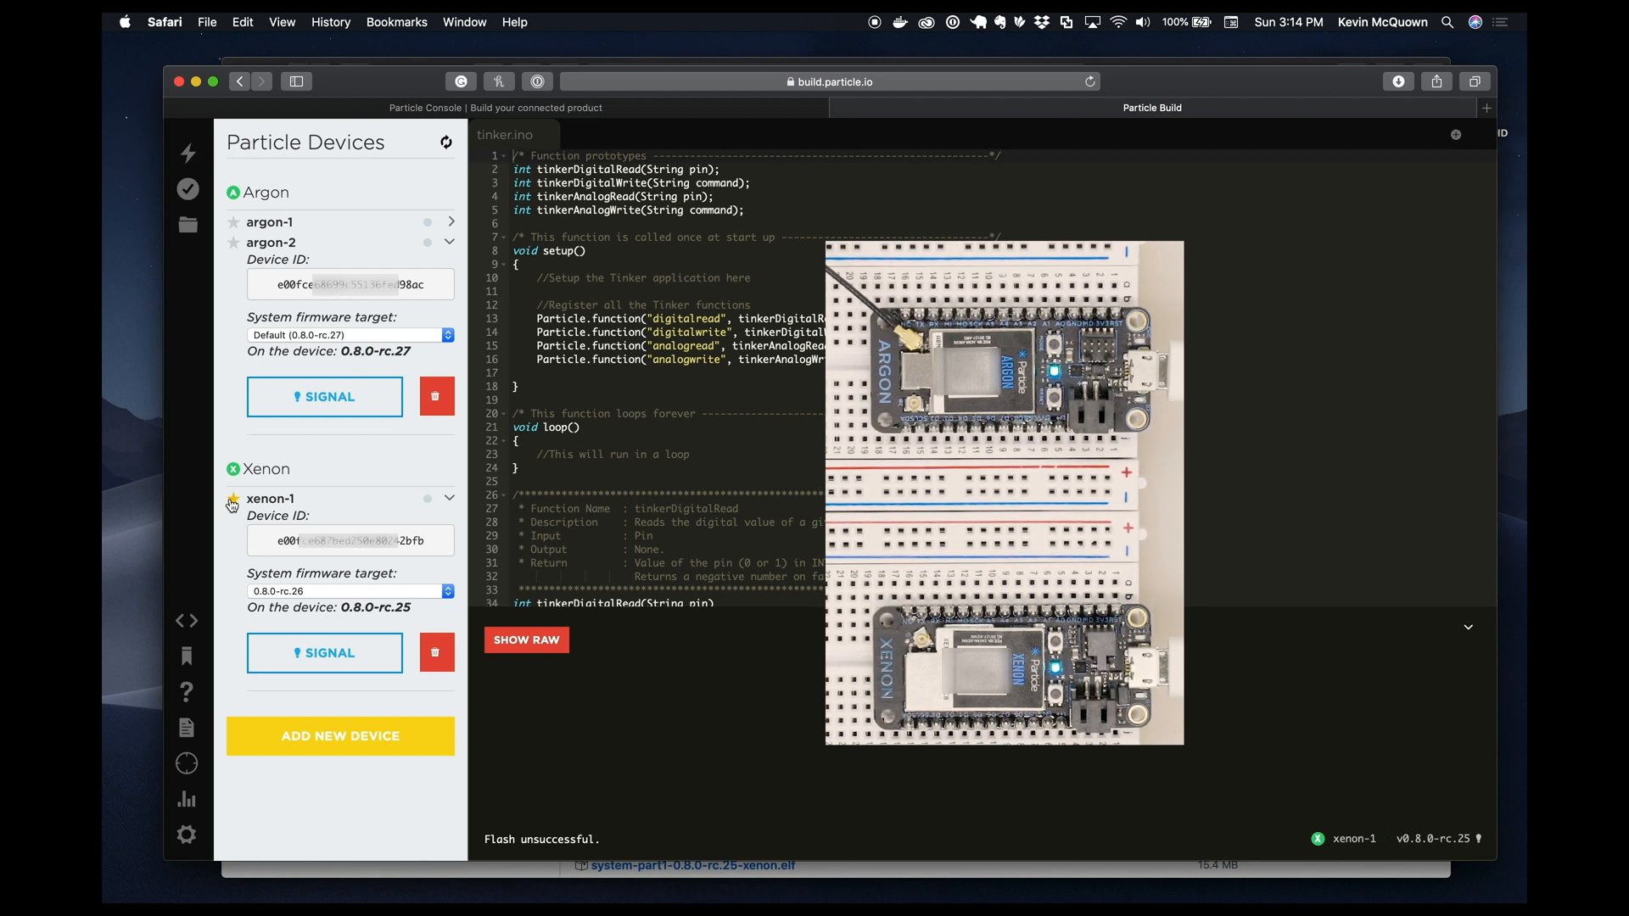
mouse_move(189, 154)
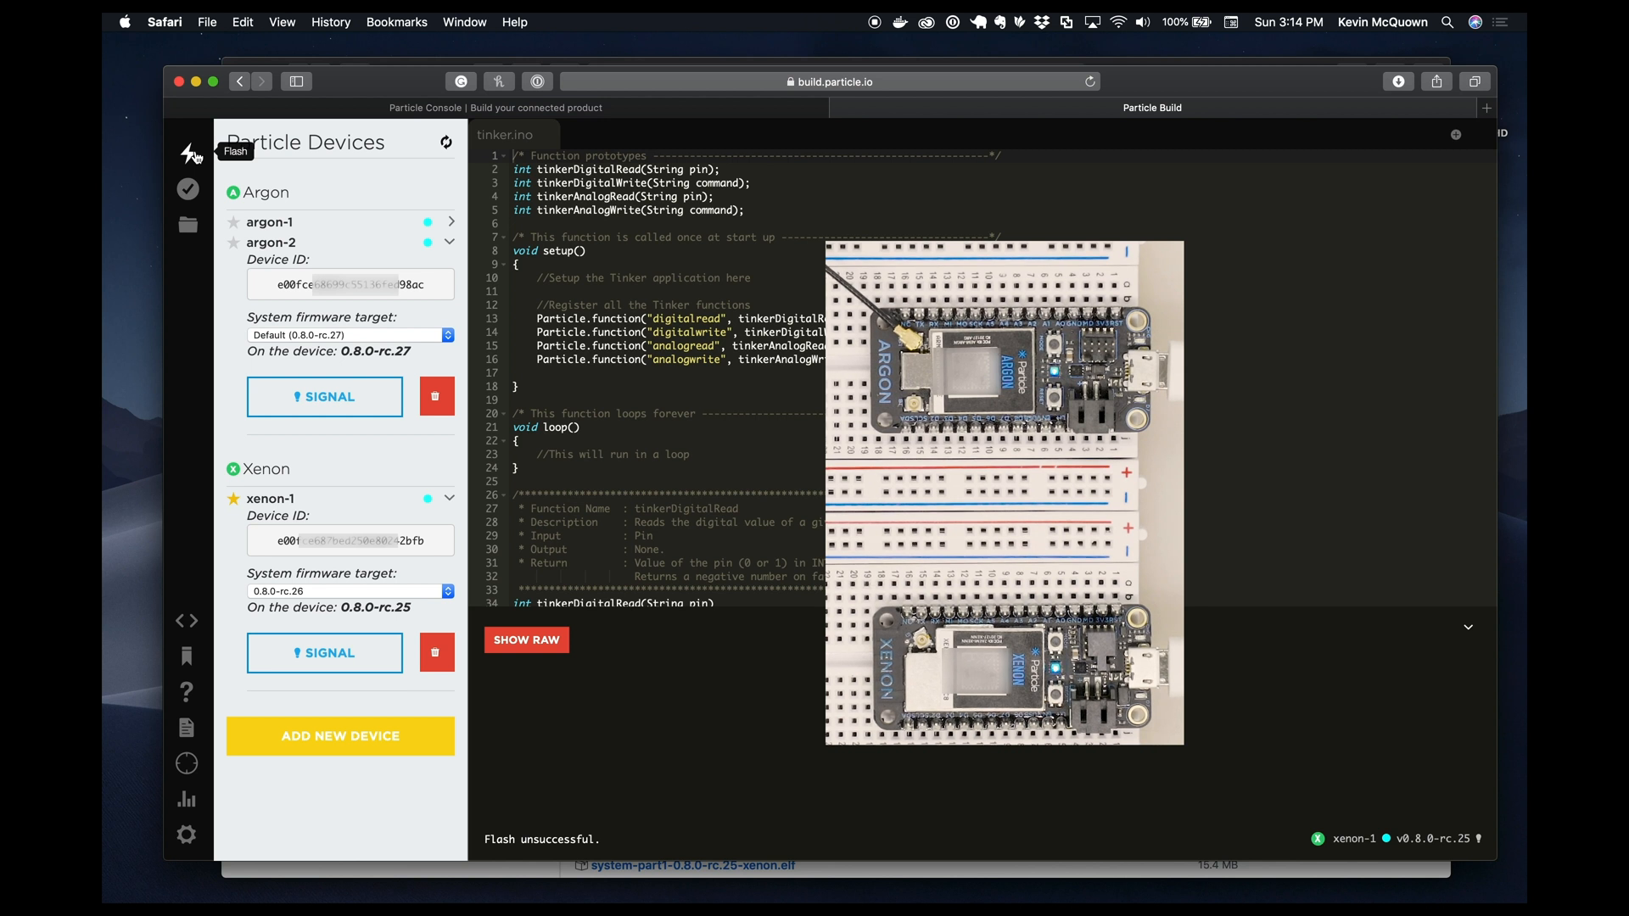
Flash tinker.ino to xenon-1, bringing its device firmware to 0.8.0-rc.26
left_click(188, 153)
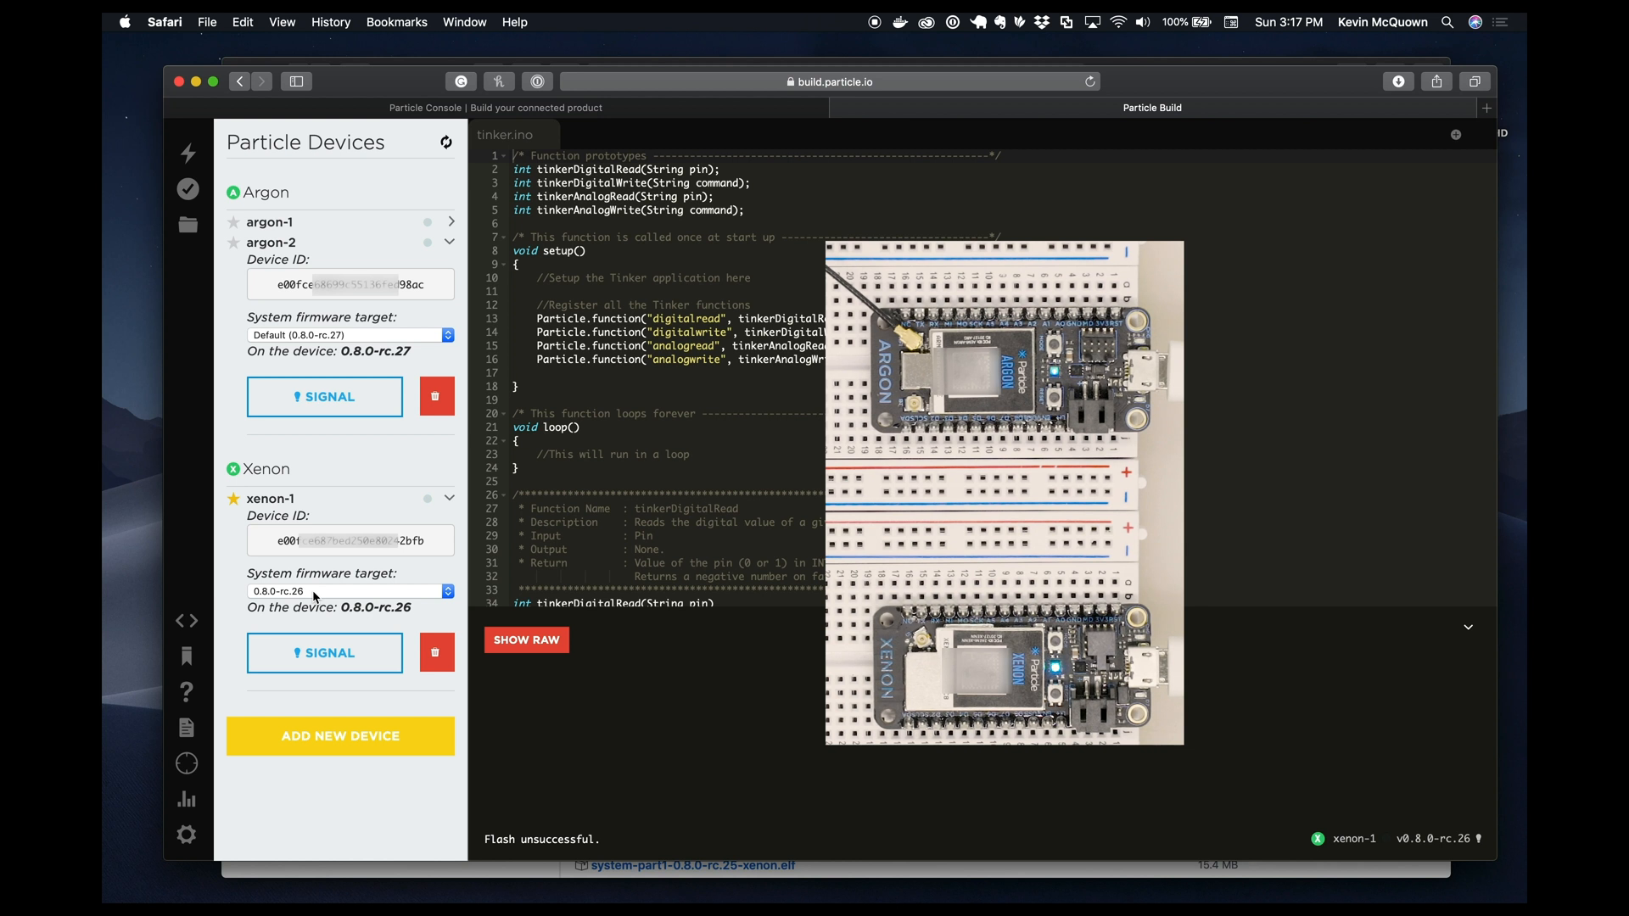
left_click(348, 591)
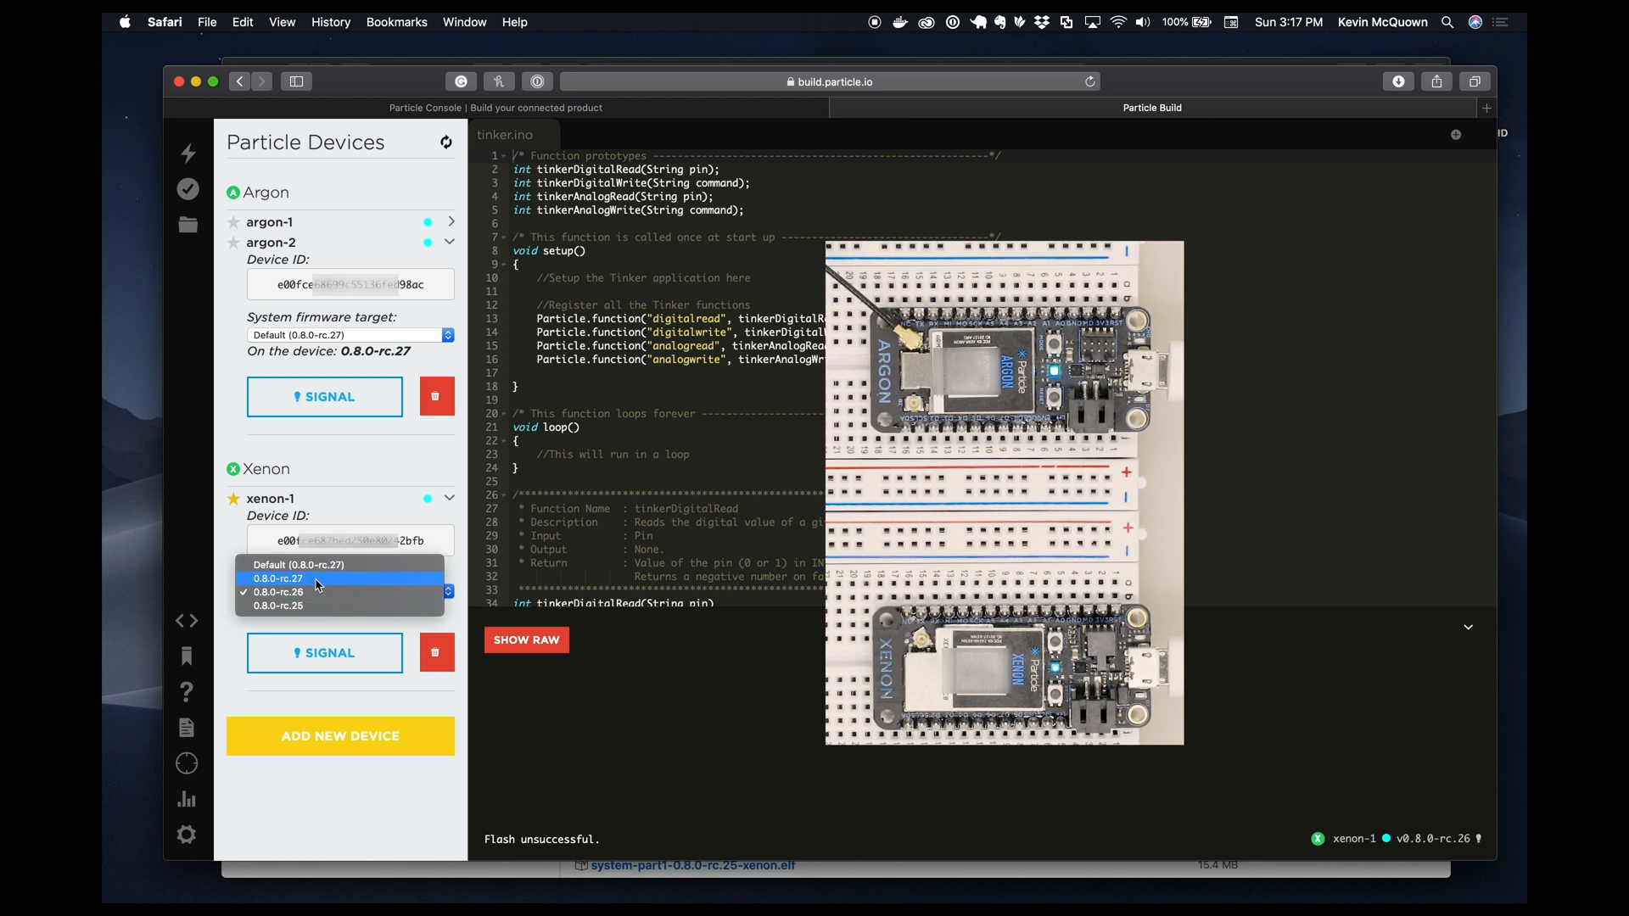
left_click(276, 593)
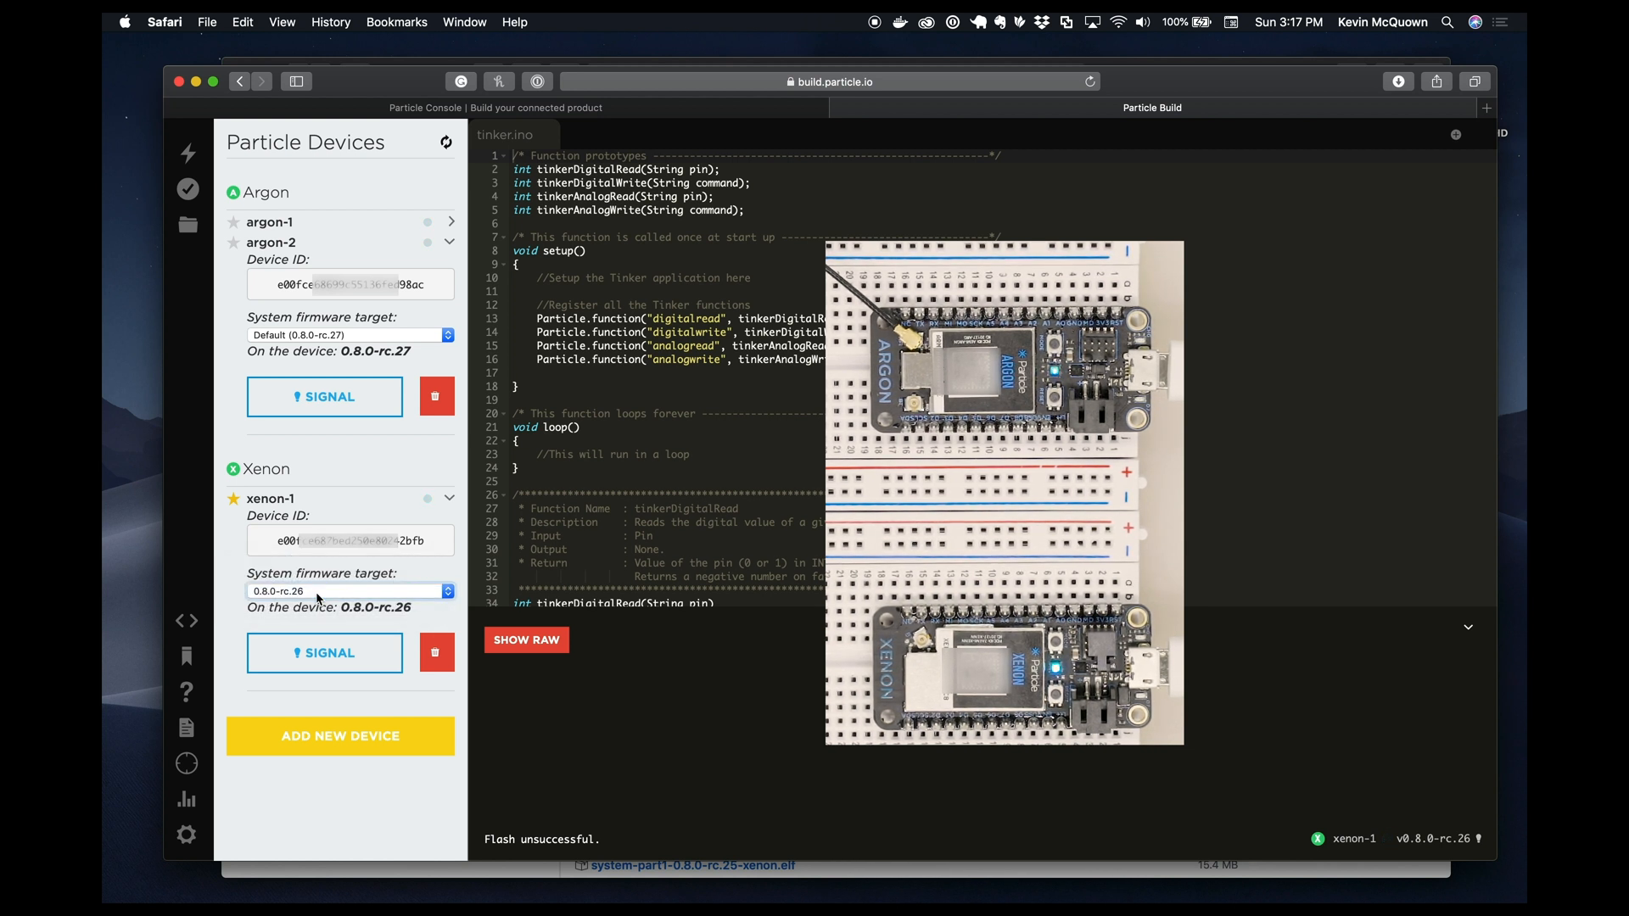